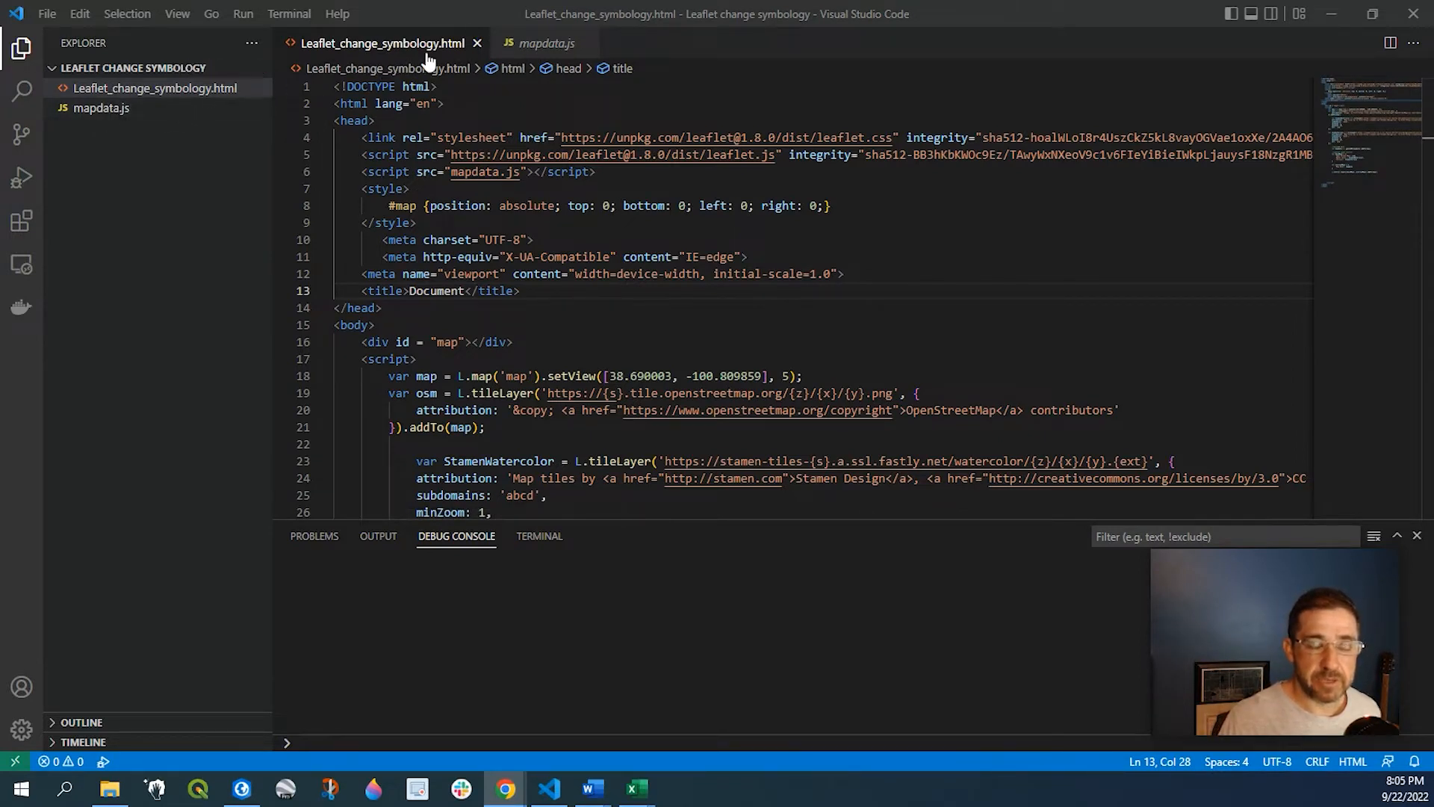
Check the GeoJSON data and HTML source, then view the default pin-marker map in Chrome.
click(544, 43)
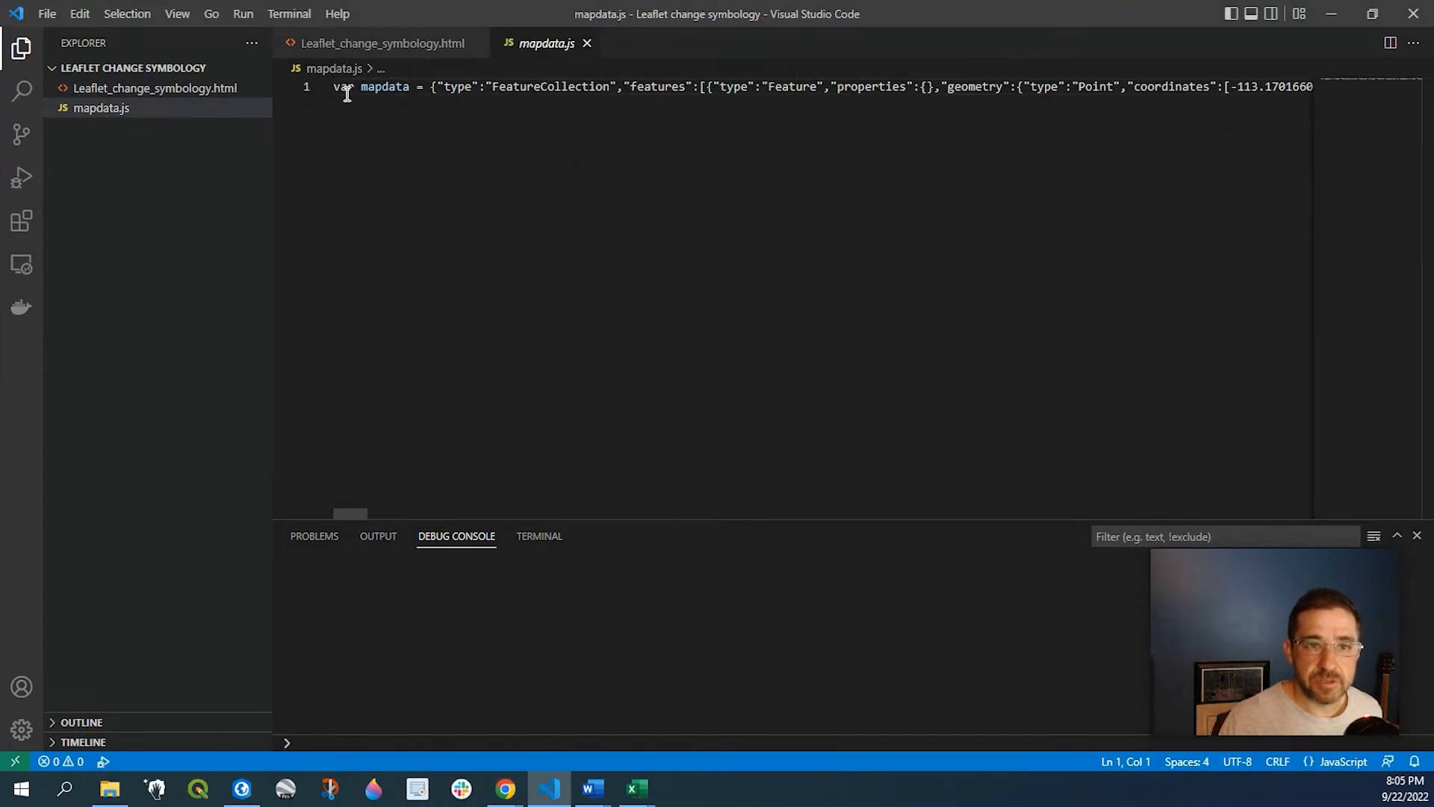
click(382, 43)
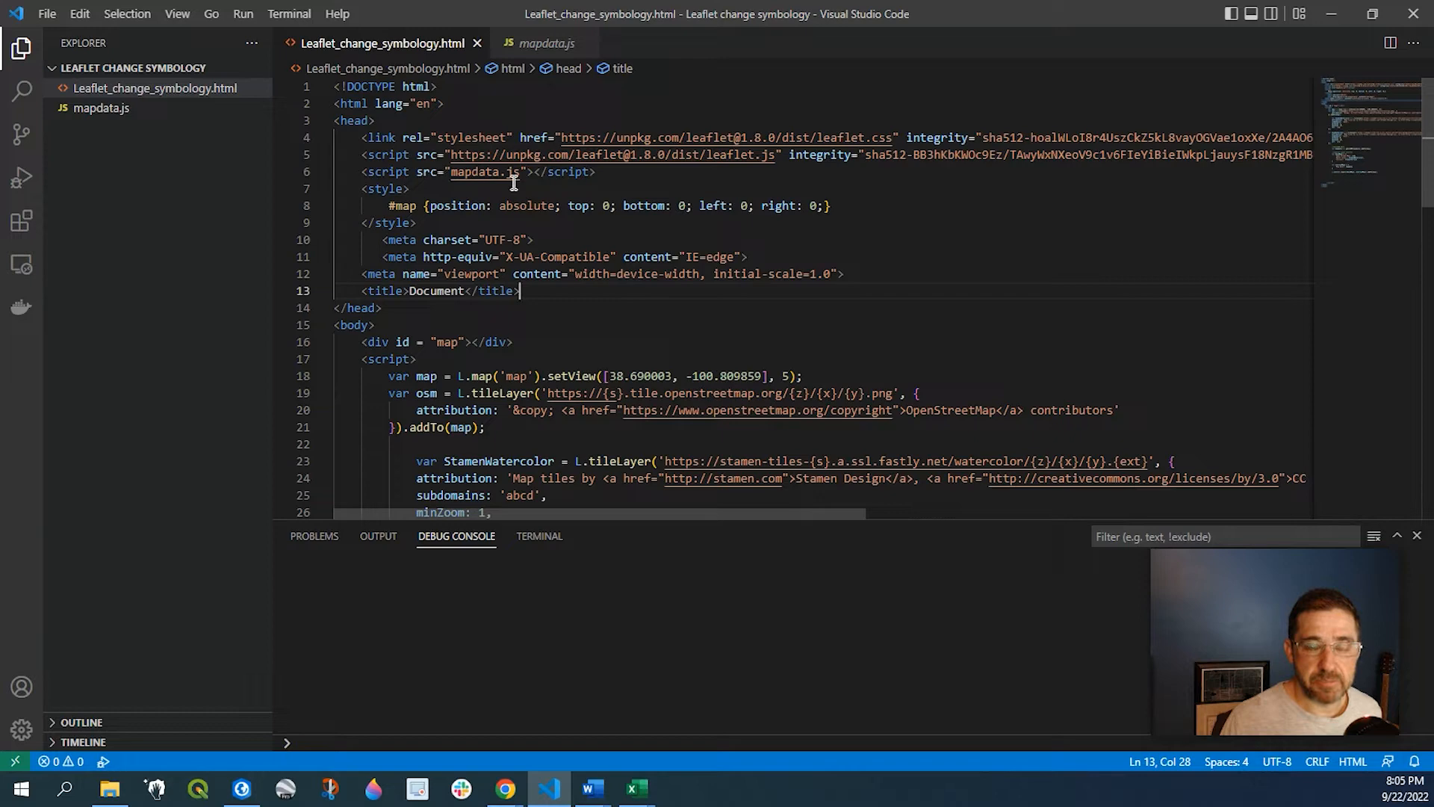
mouse_move(570, 343)
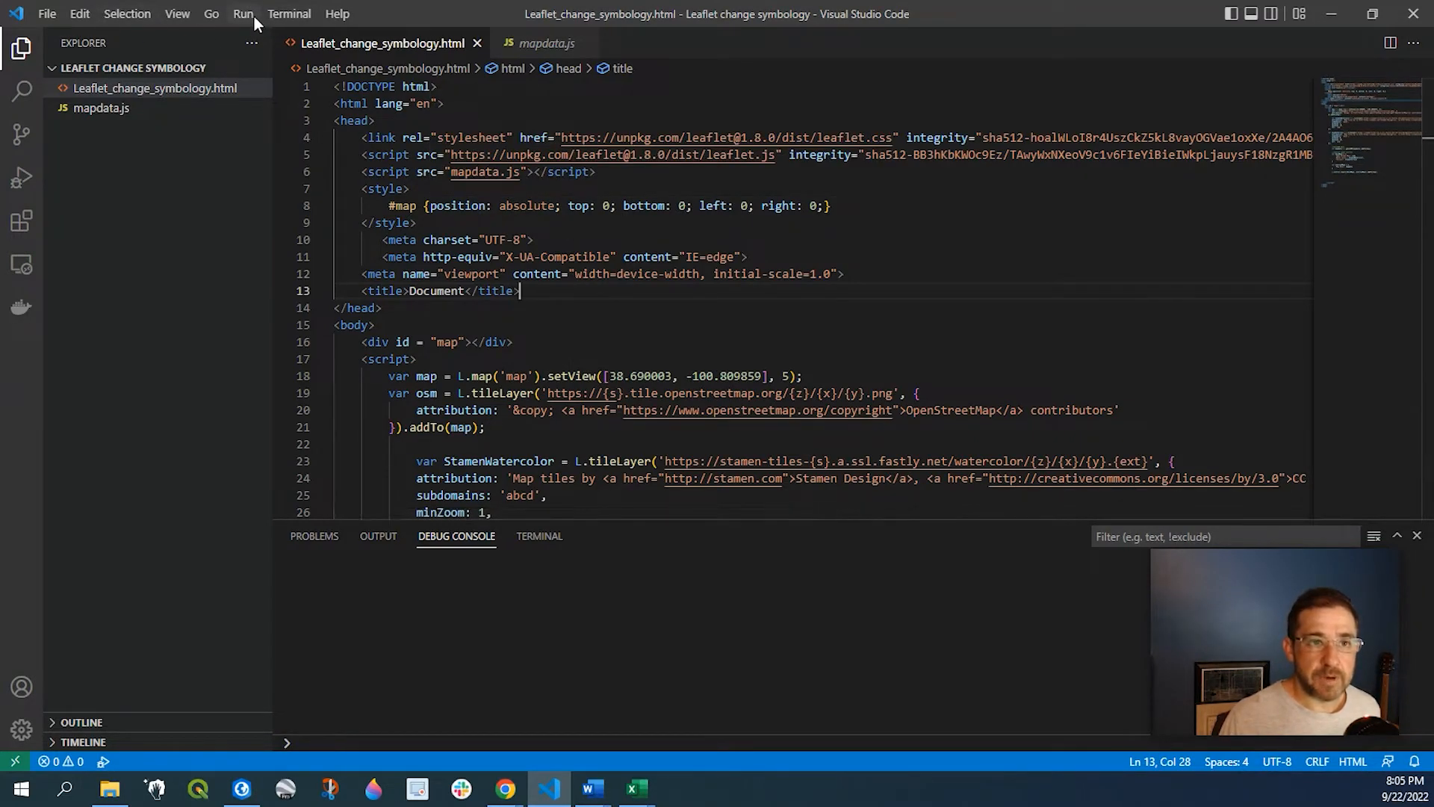
click(681, 789)
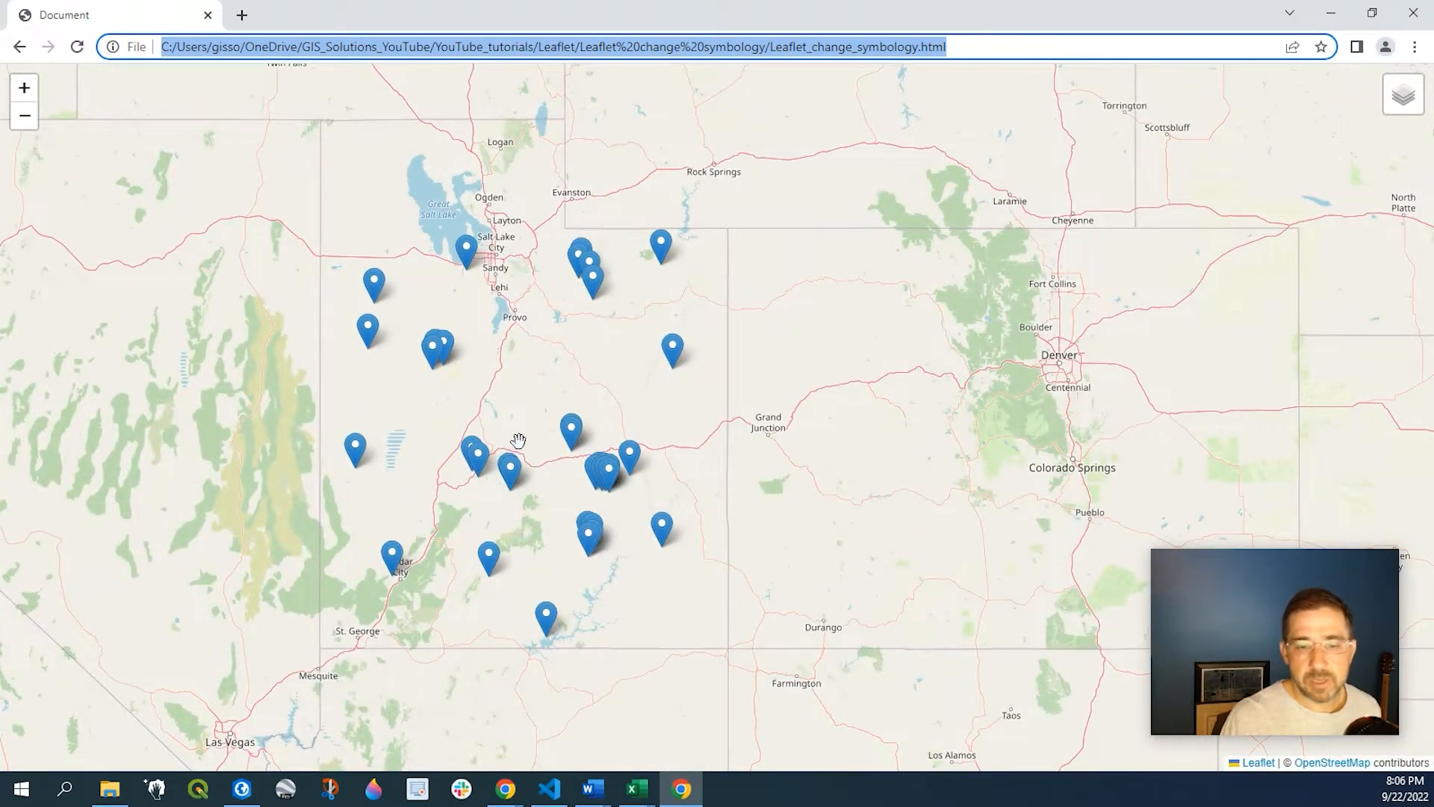
mouse_move(555, 412)
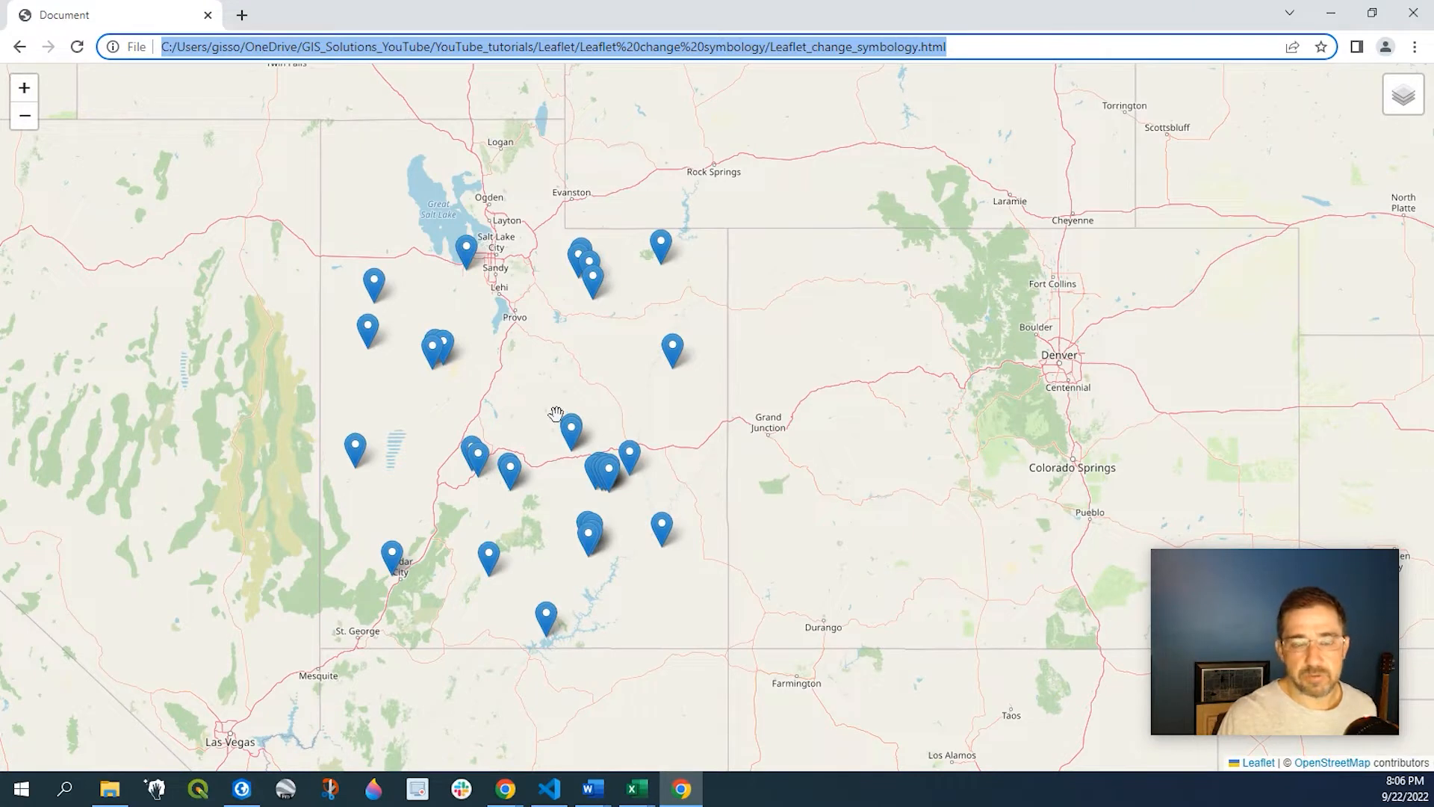
mouse_move(1228, 181)
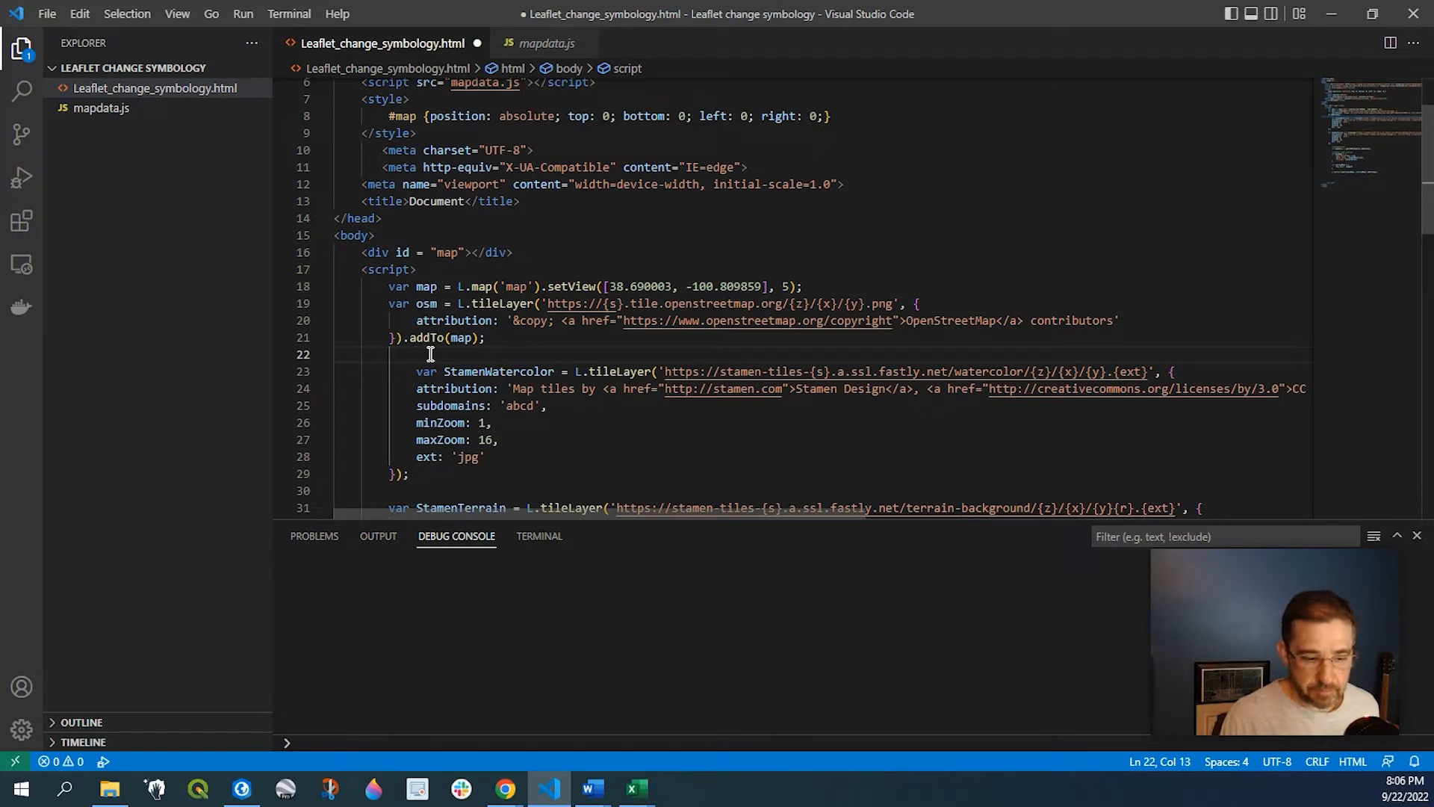
Declare an empty const geojsonMarkerOptions = { object after the OpenStreetMap layer line.
text(co)
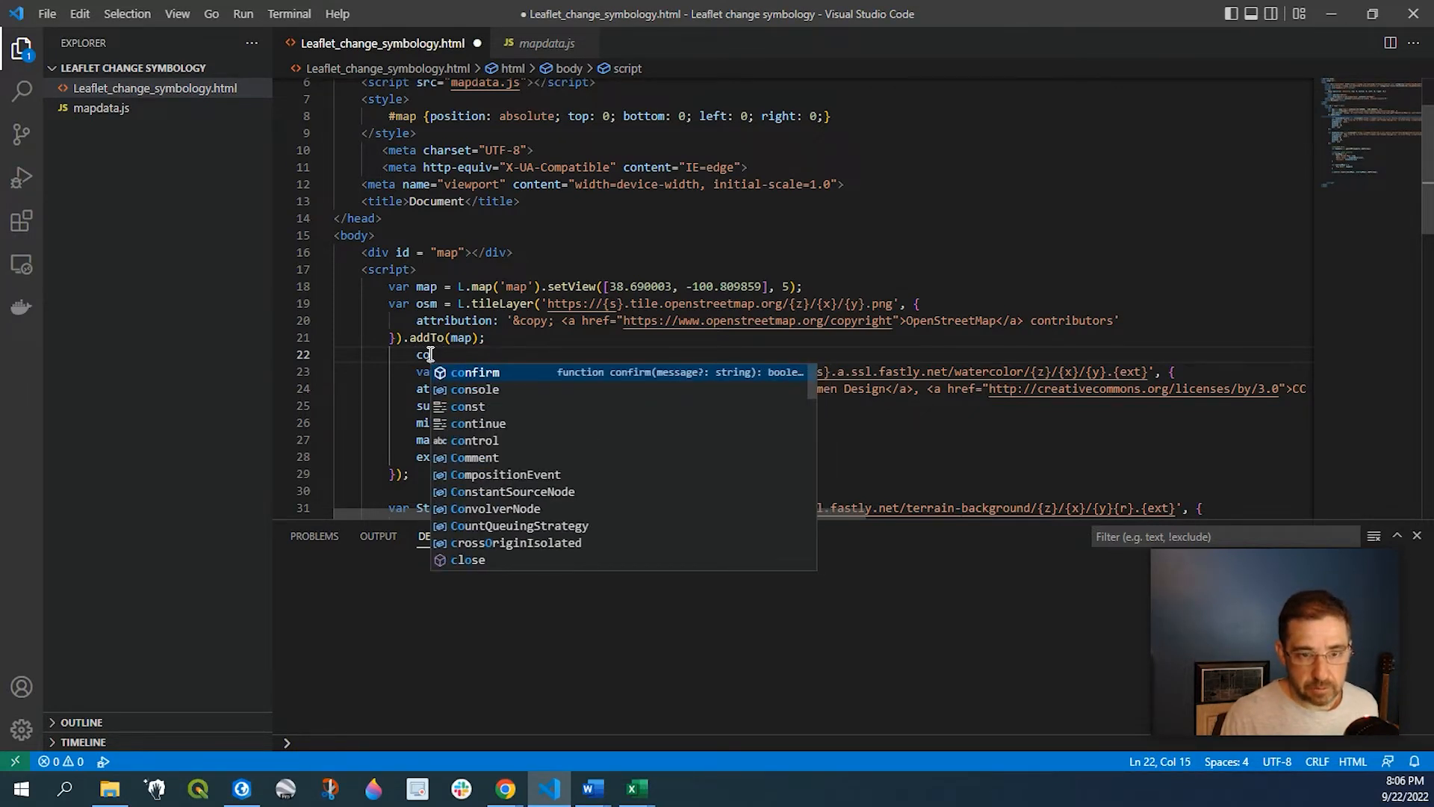
text(nst)
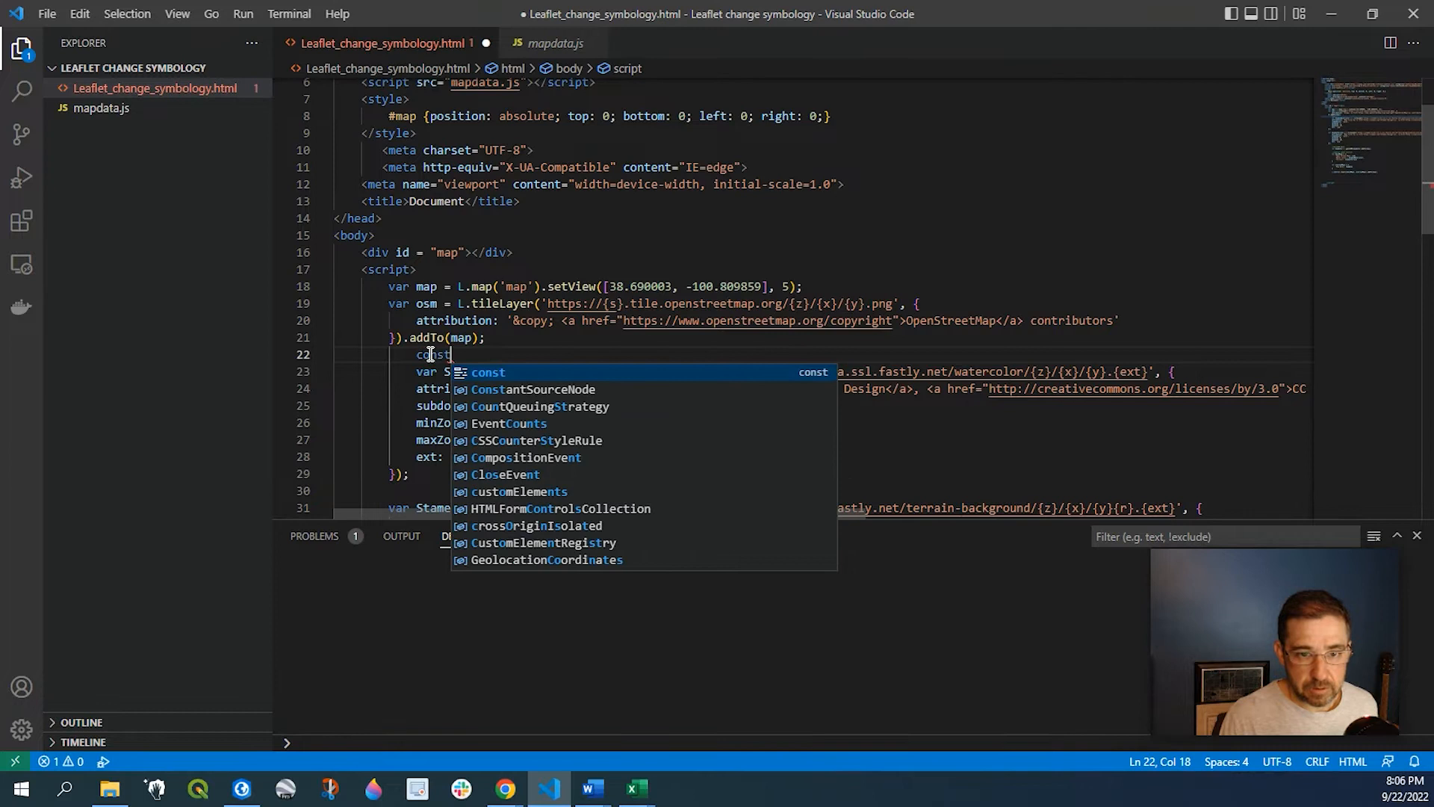
text(geojsonMarker)
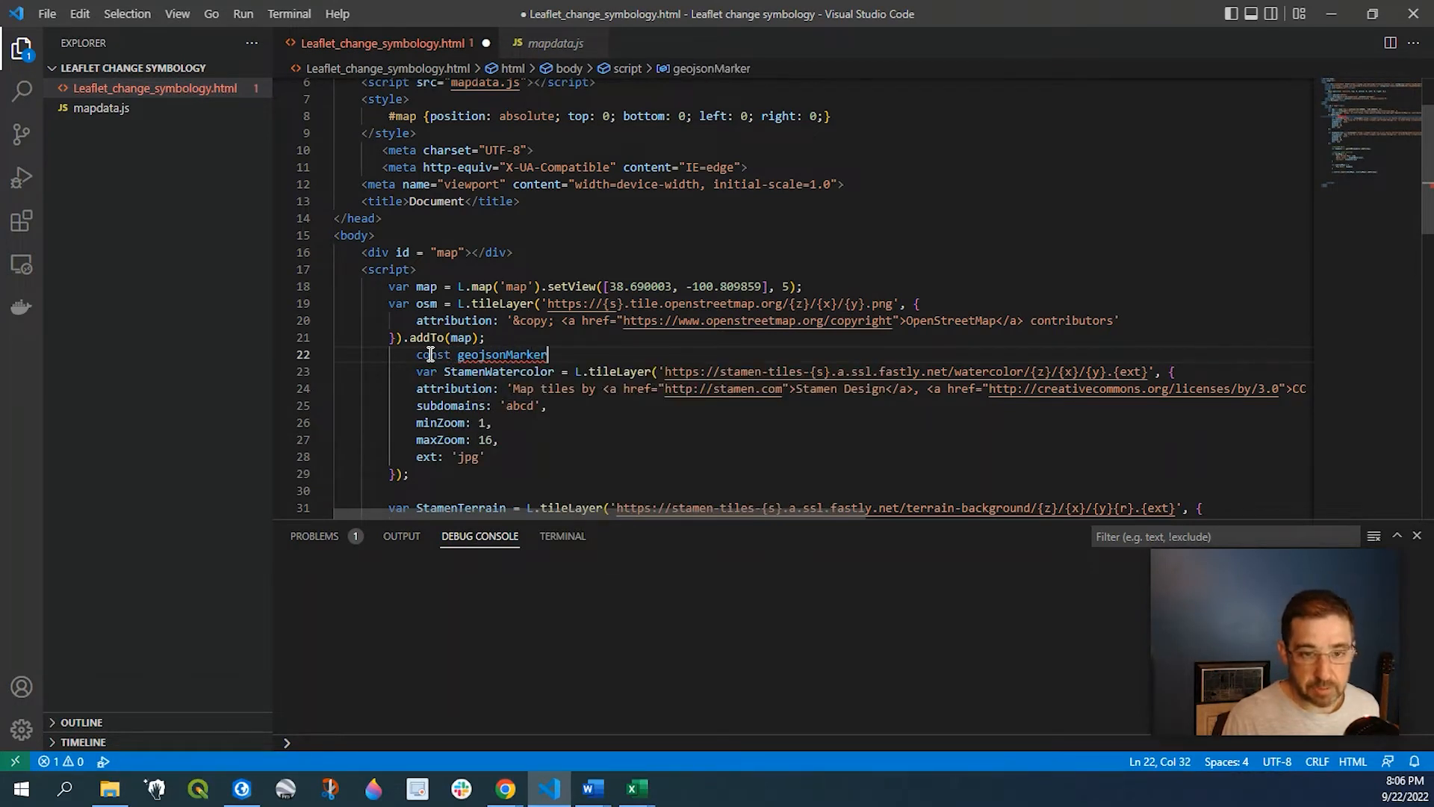
text(Options)
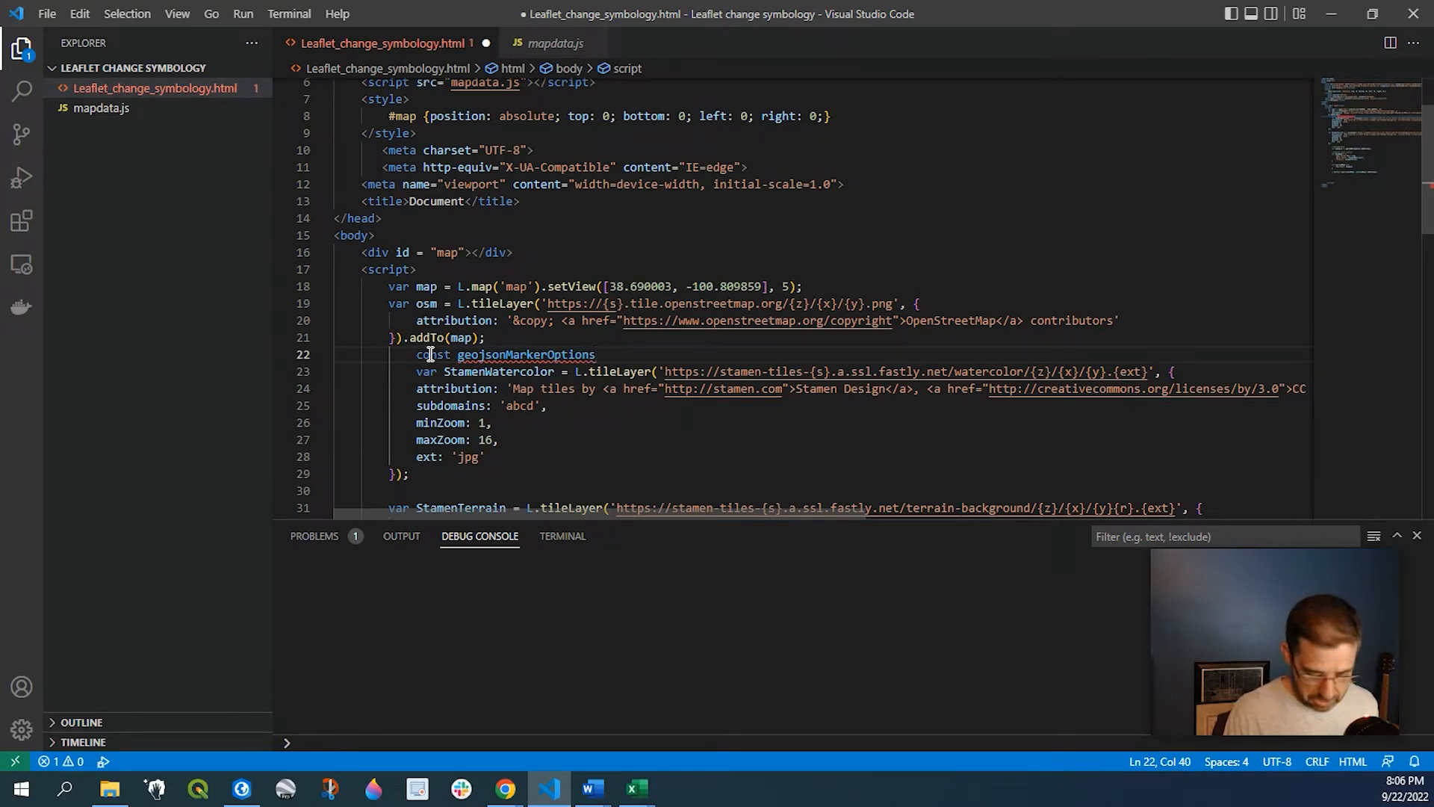
text(=)
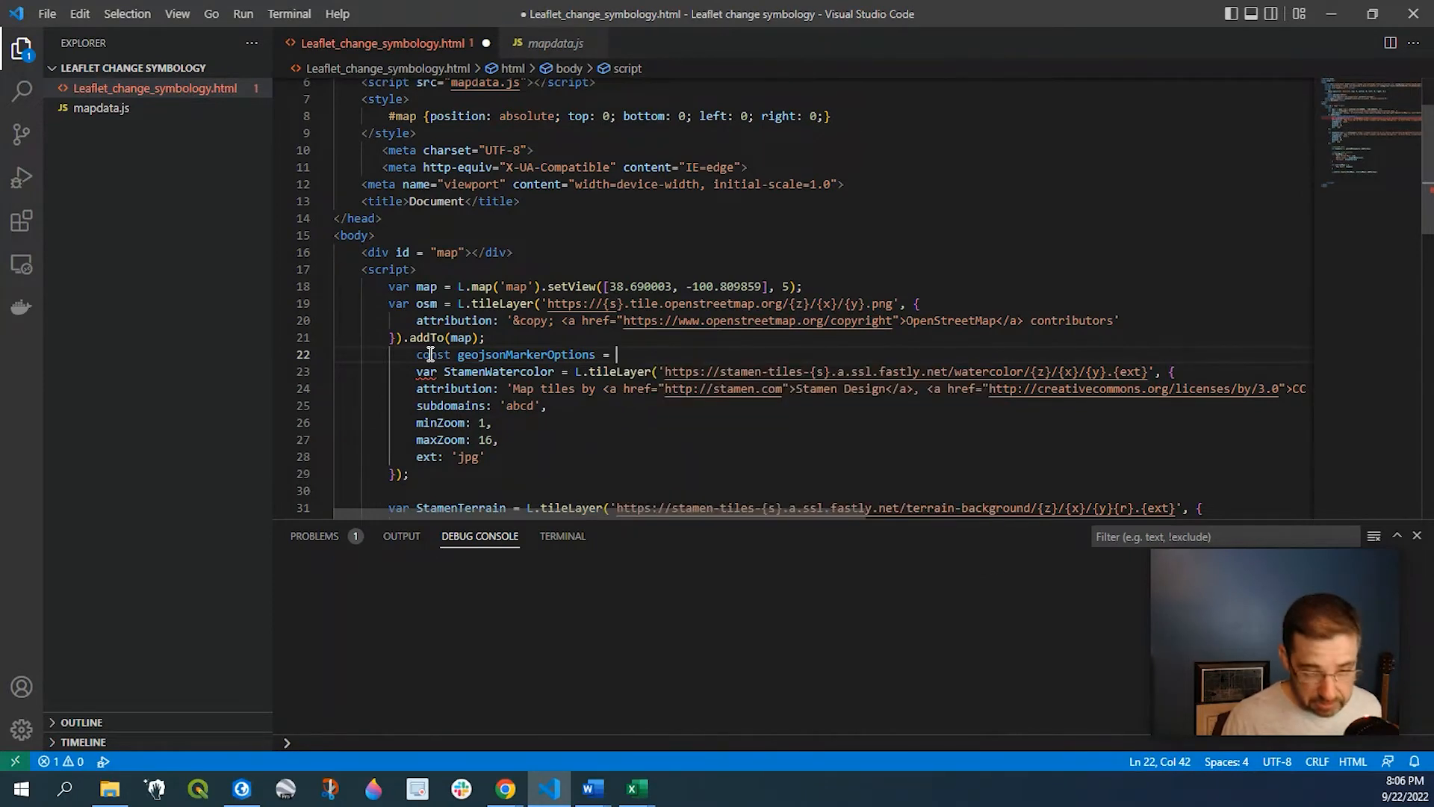
text({)
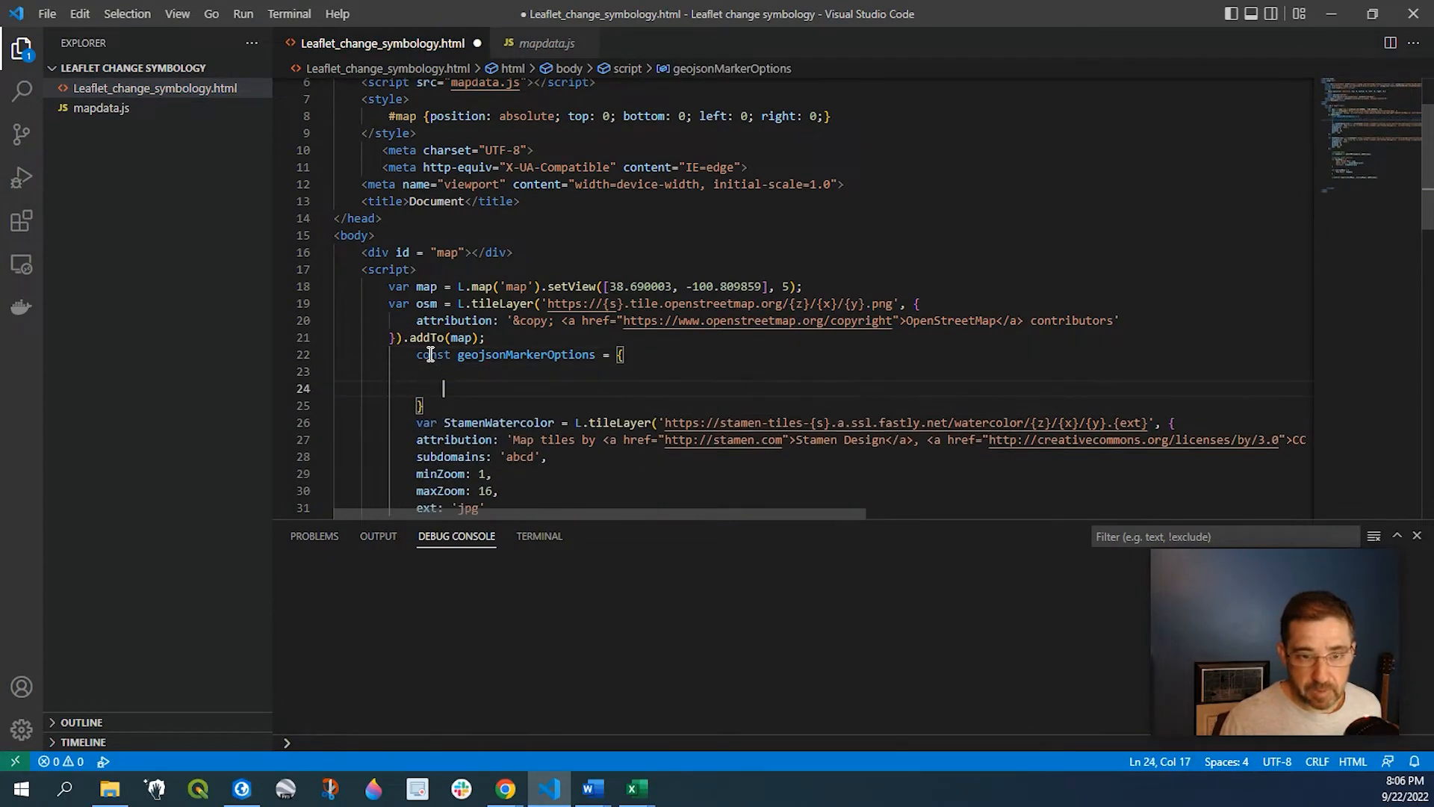
Add radius 5, fillColor "#0000FF" and color "#0000" to geojsonMarkerOptions.
text(radius:)
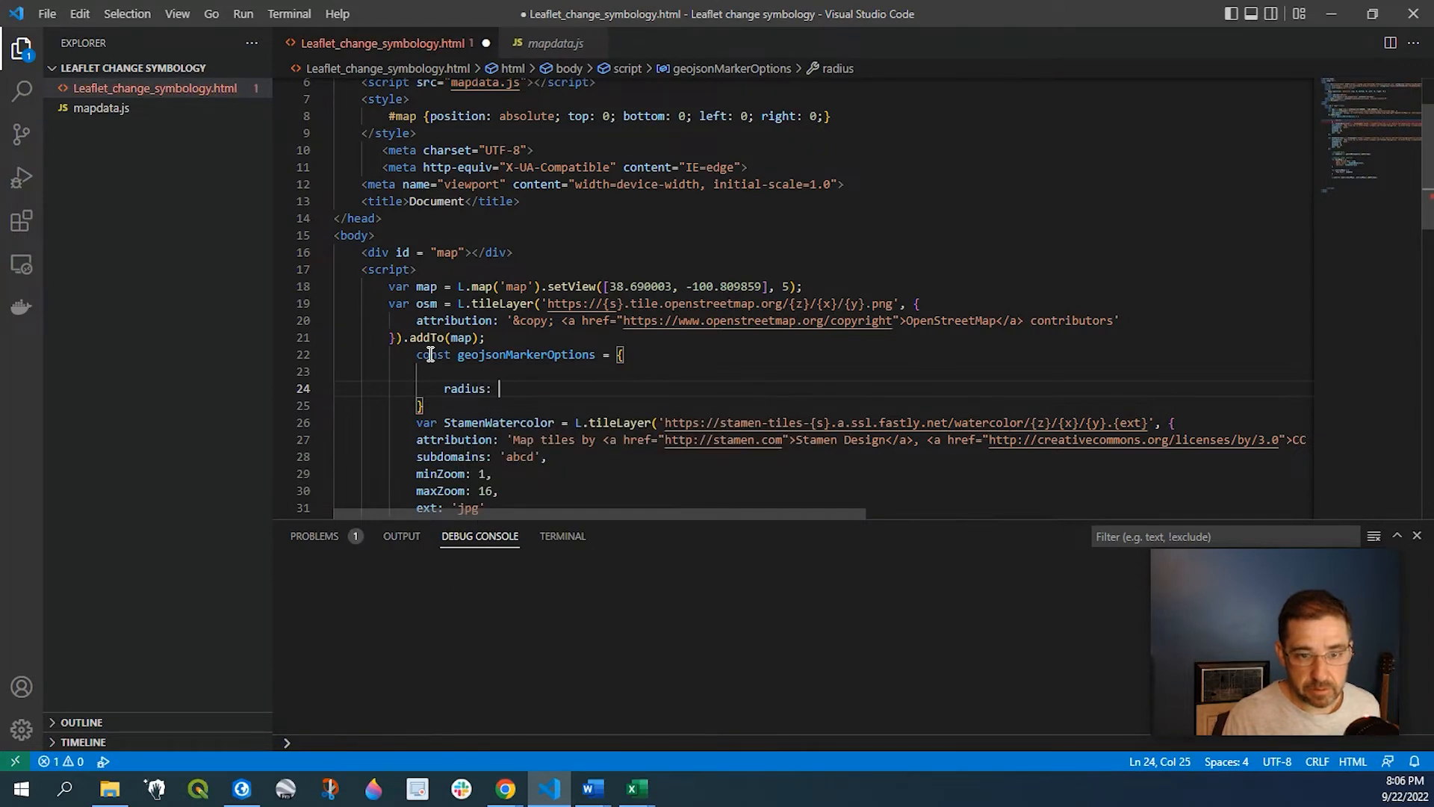
text(5,)
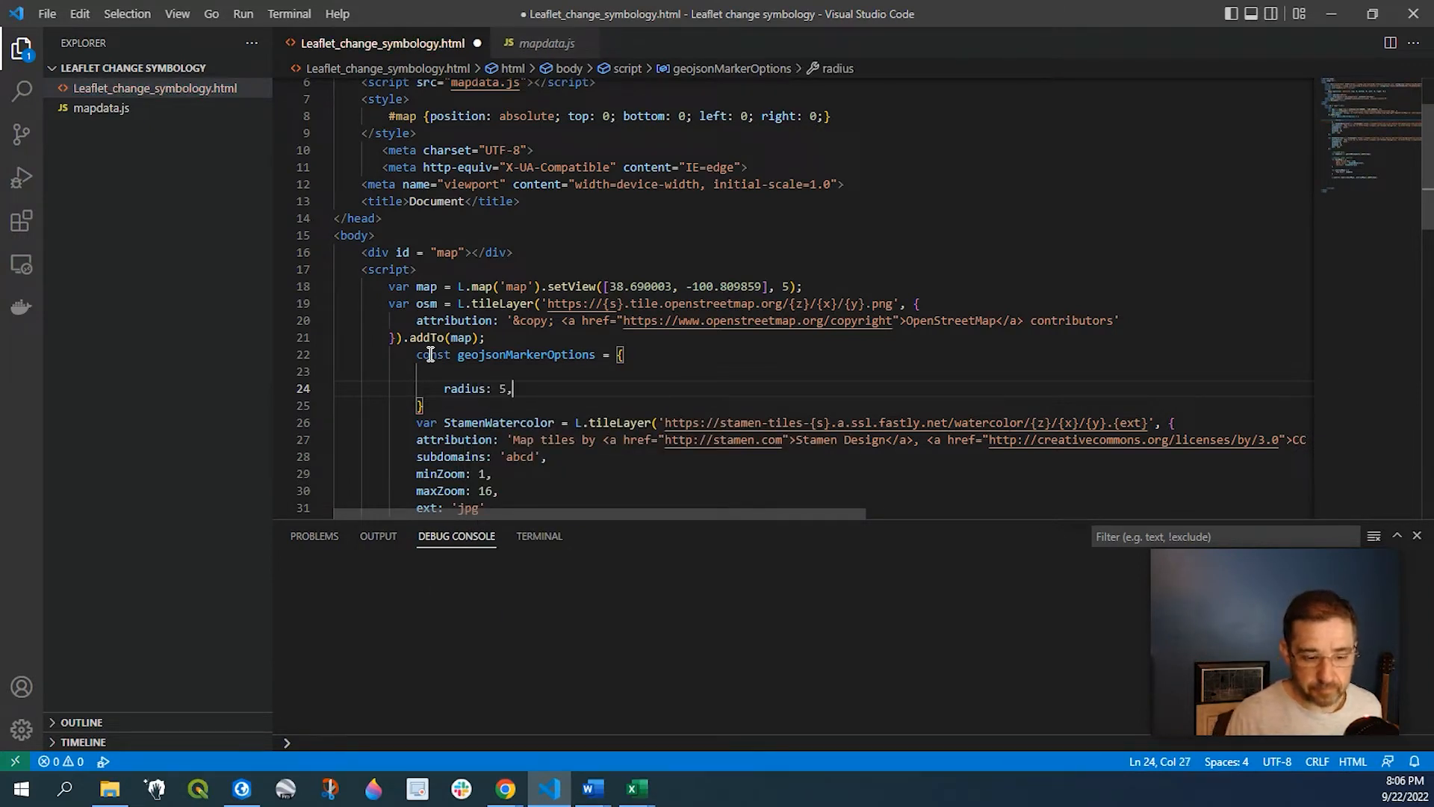
text(fill)
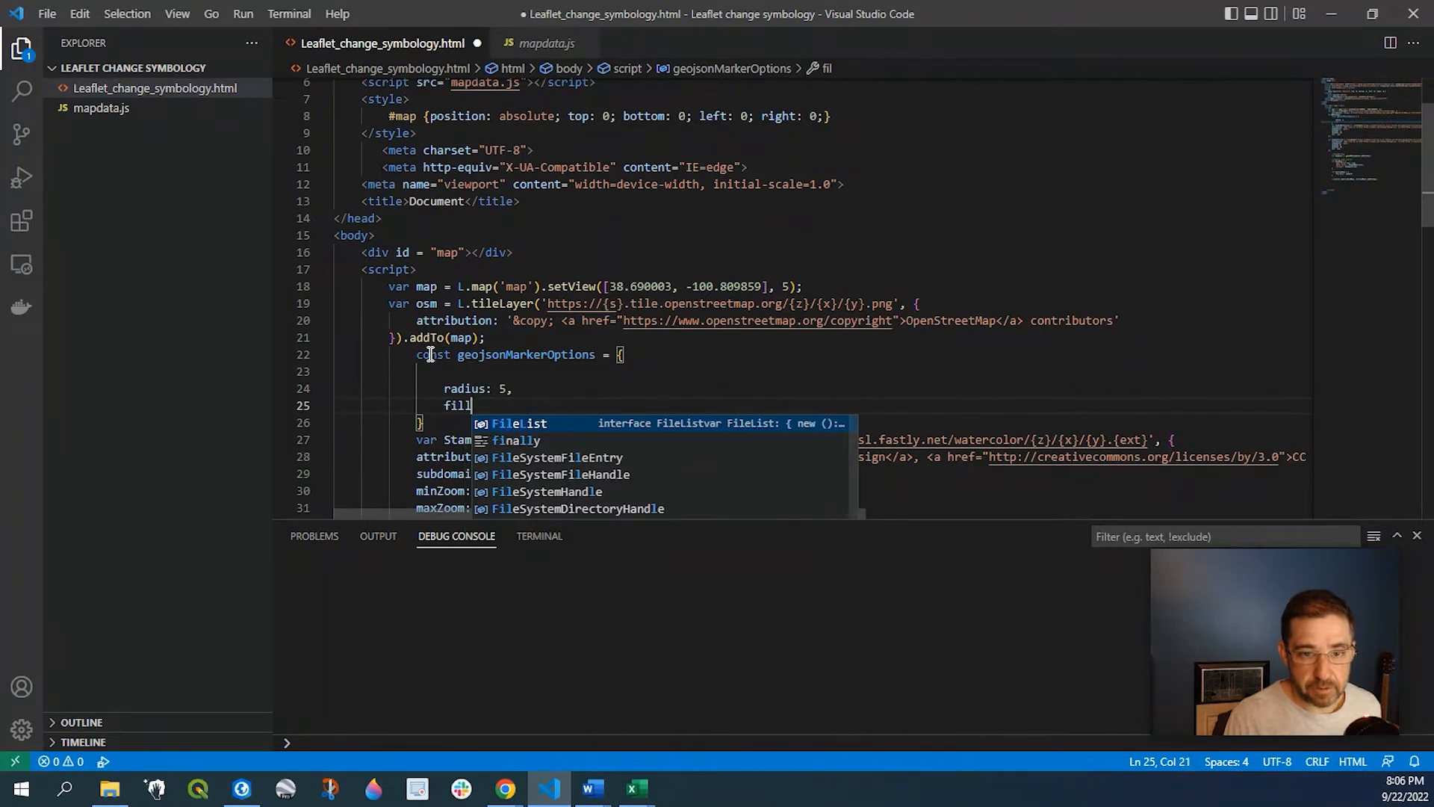
text(Color)
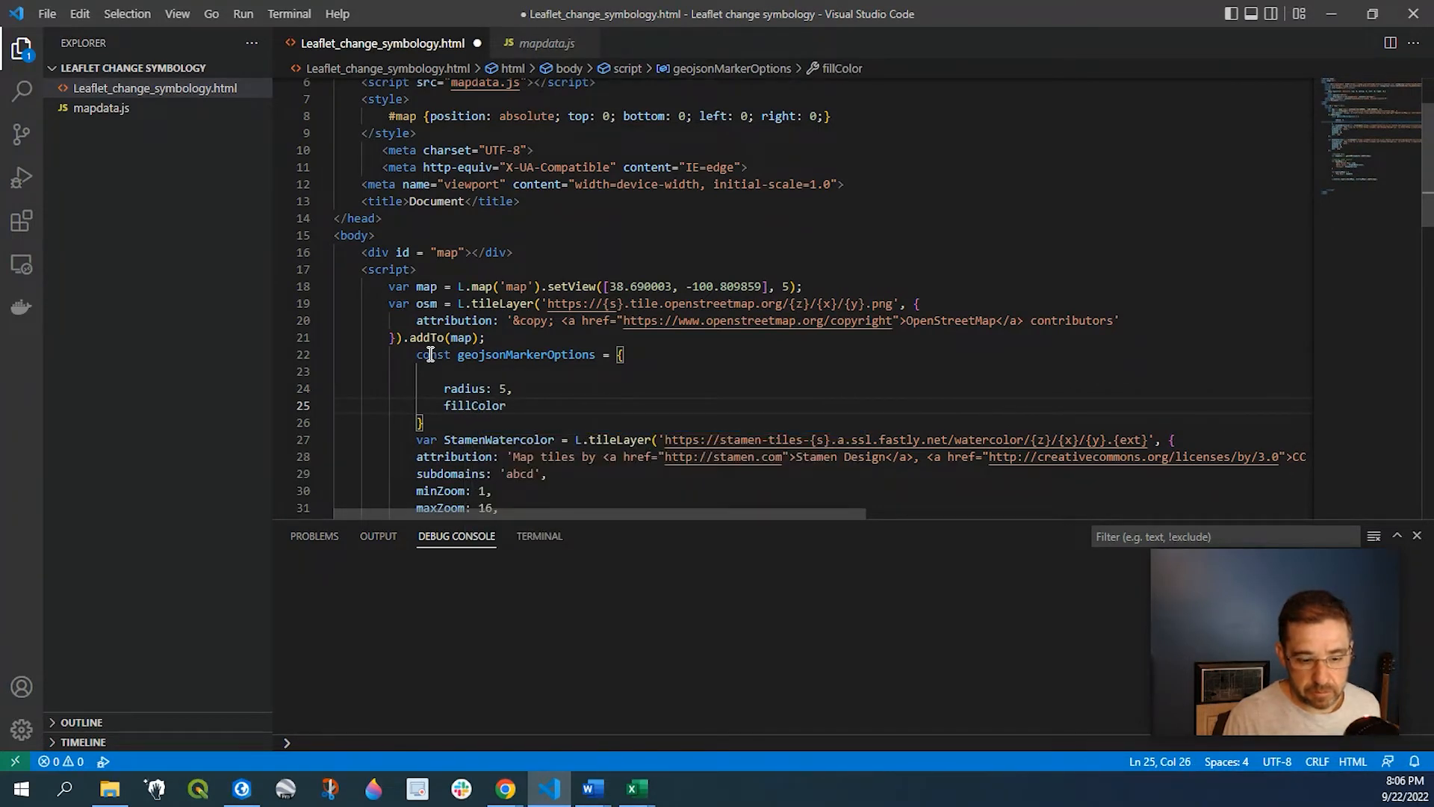
text(: ")
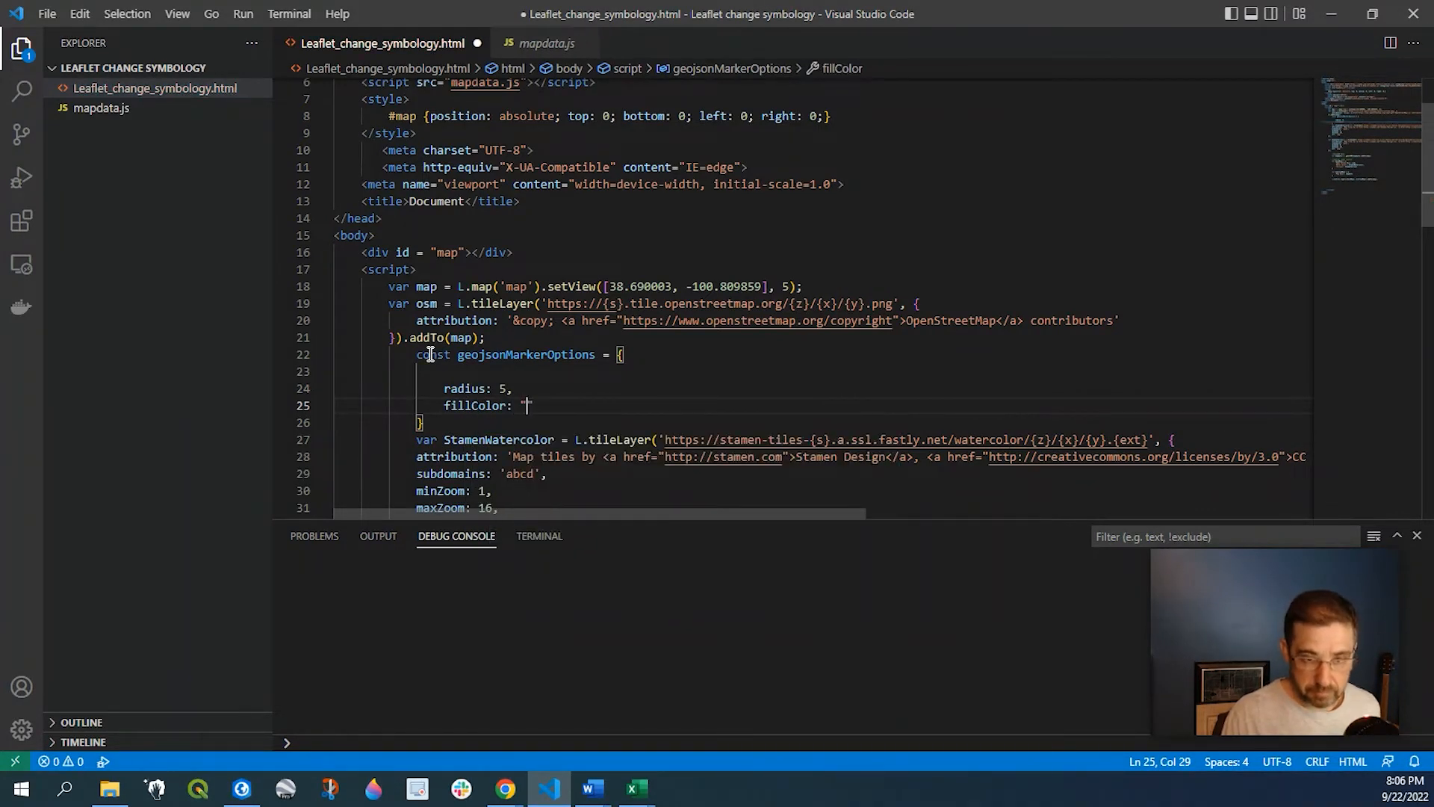
text(#000)
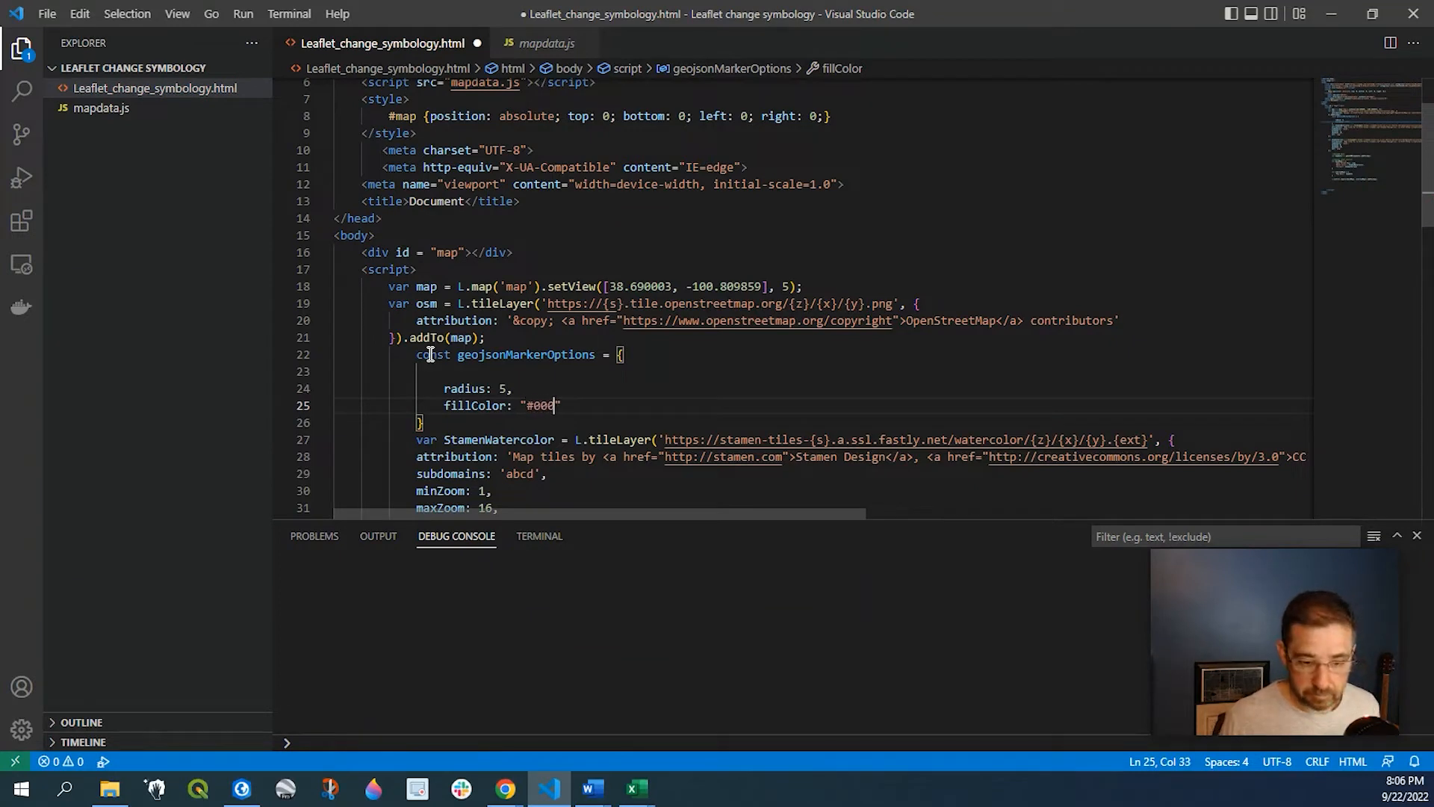
text(0FF)
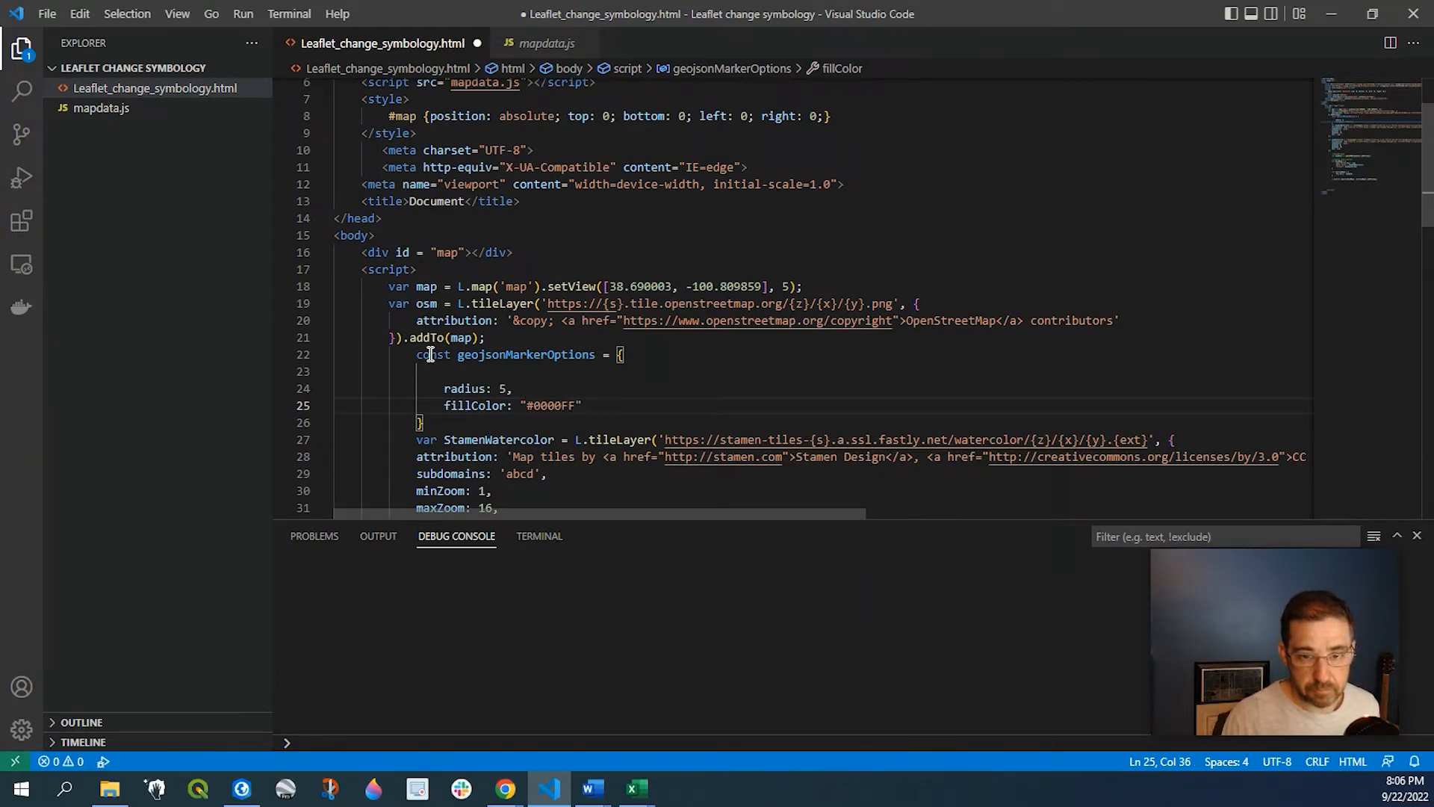
text(color:)
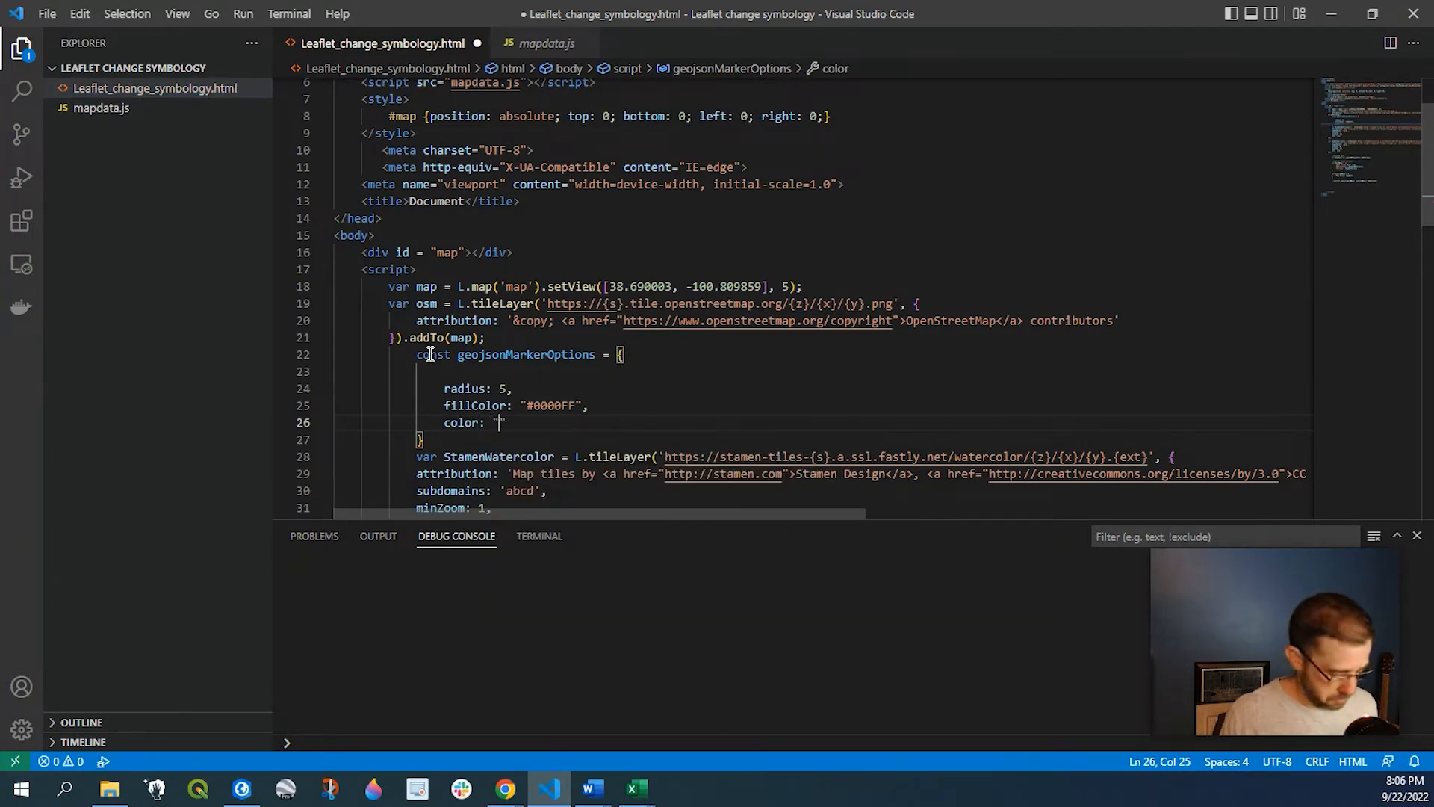
text(#0000)
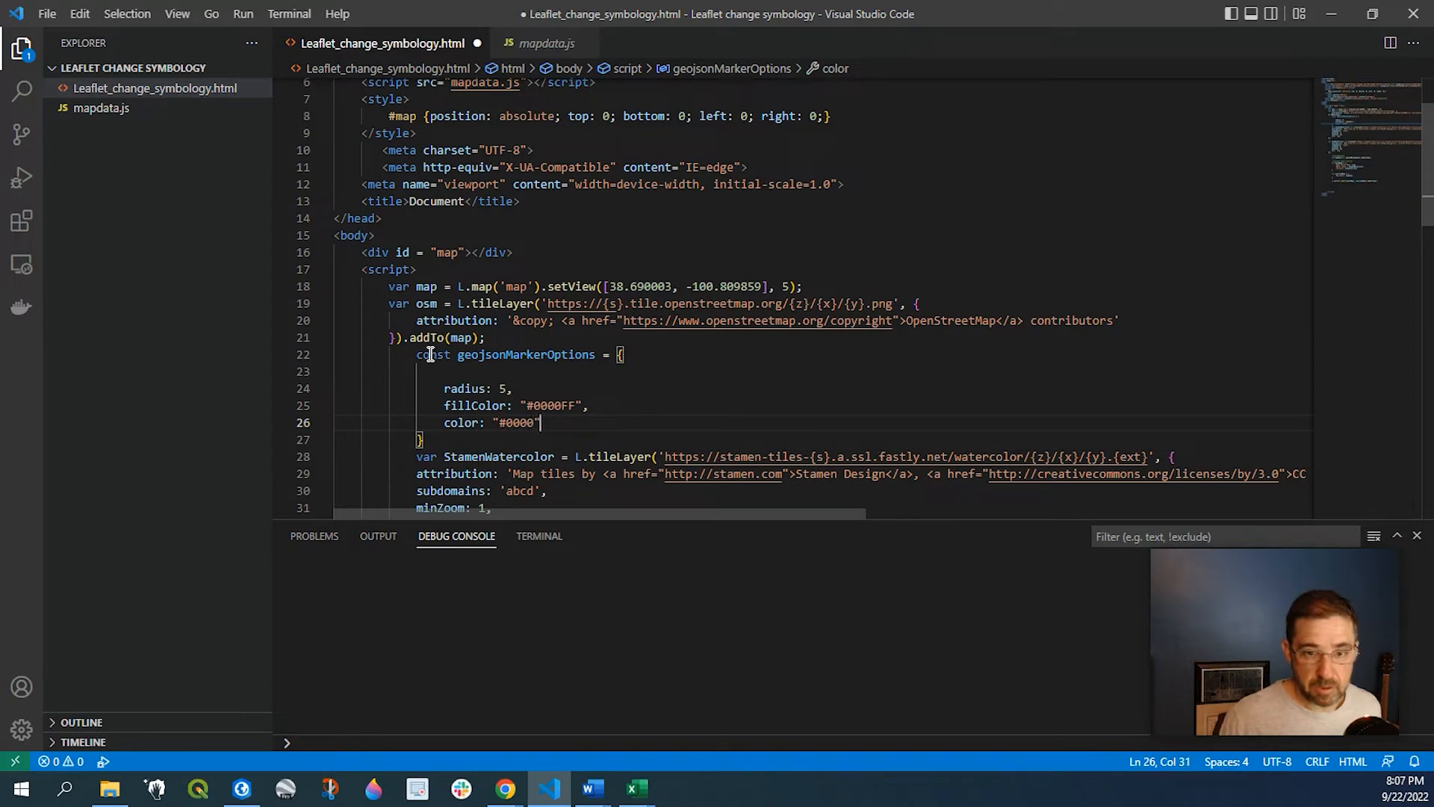
Add weight 5, opacity 1 and fillOpacity 0.8 to the marker options.
text(wi)
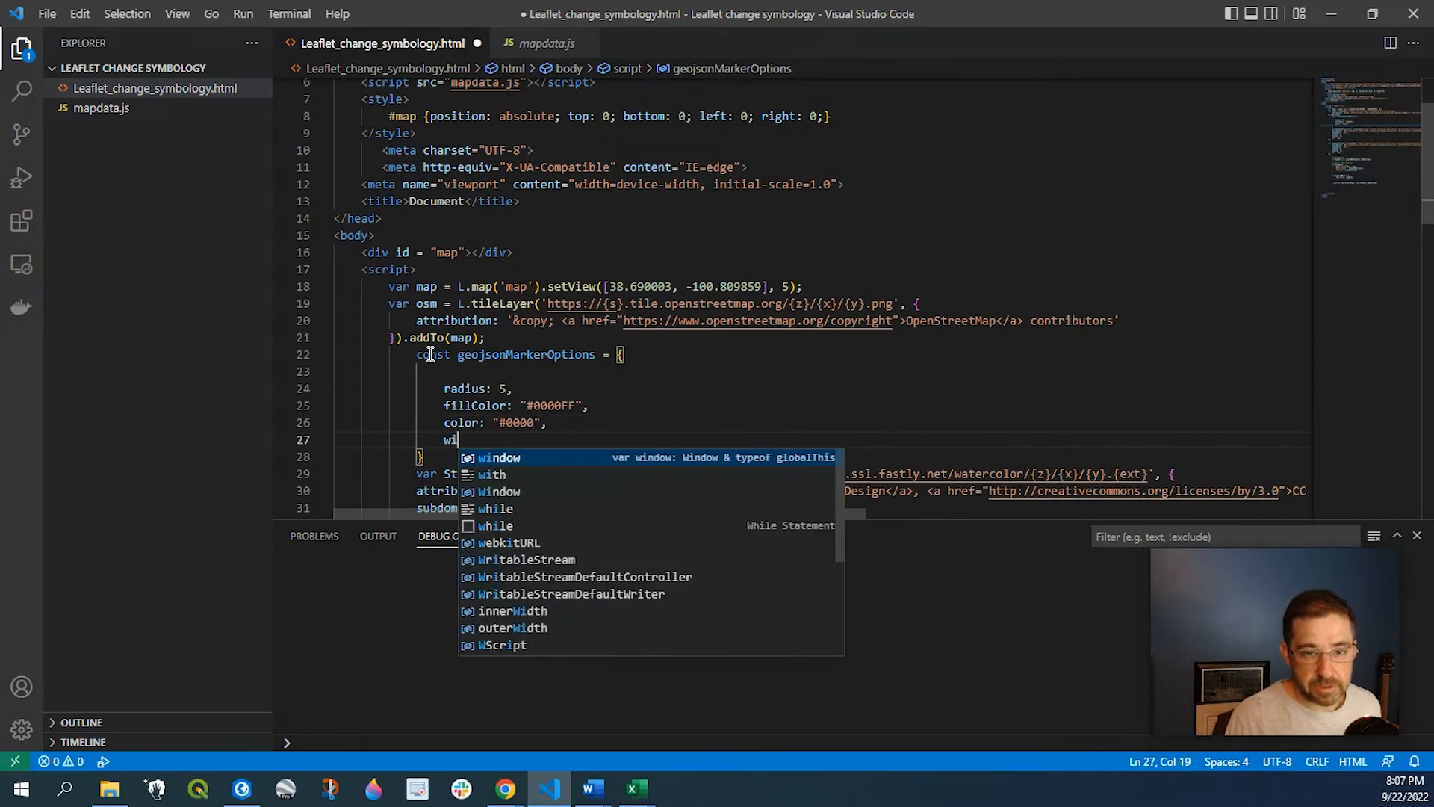
text(eight:)
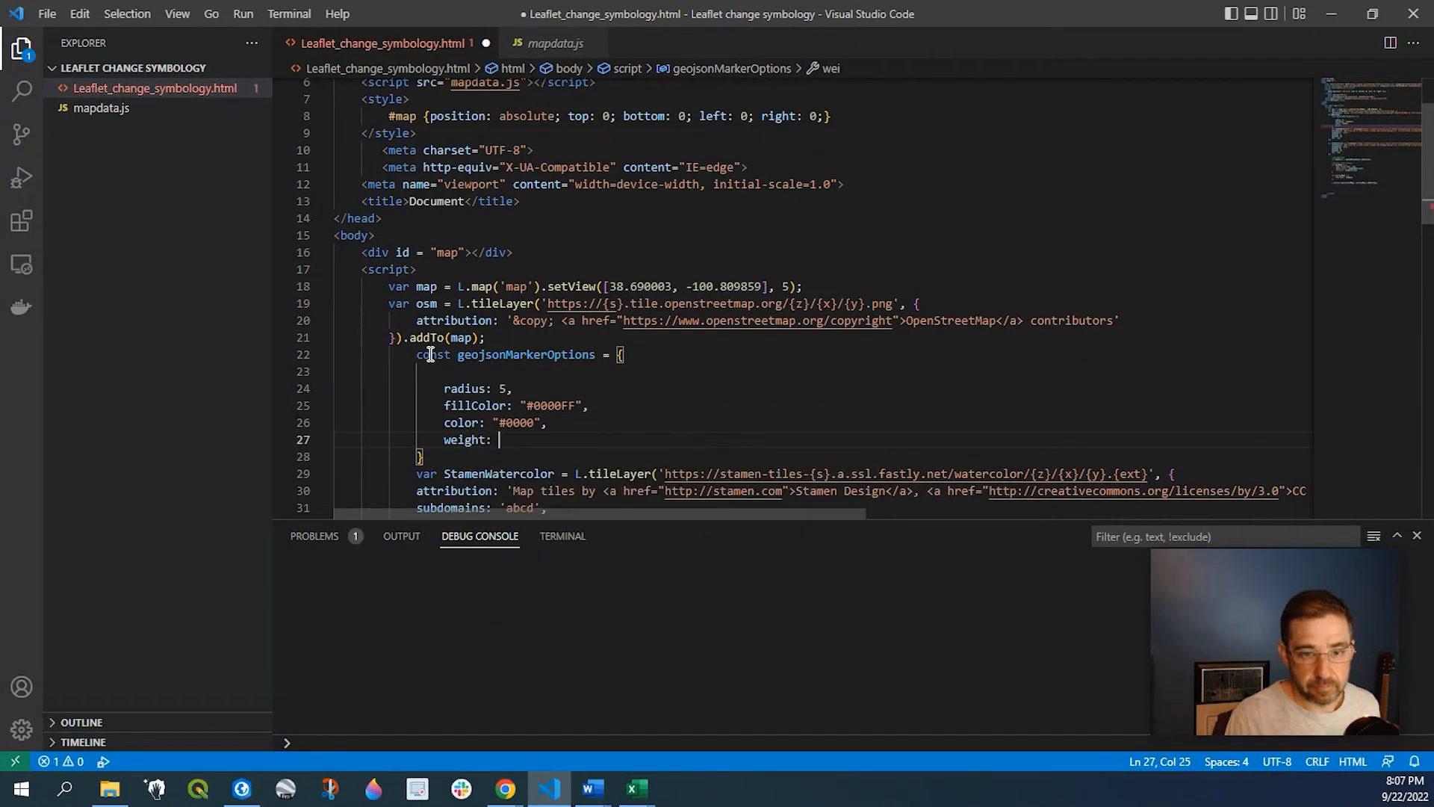
text(5,)
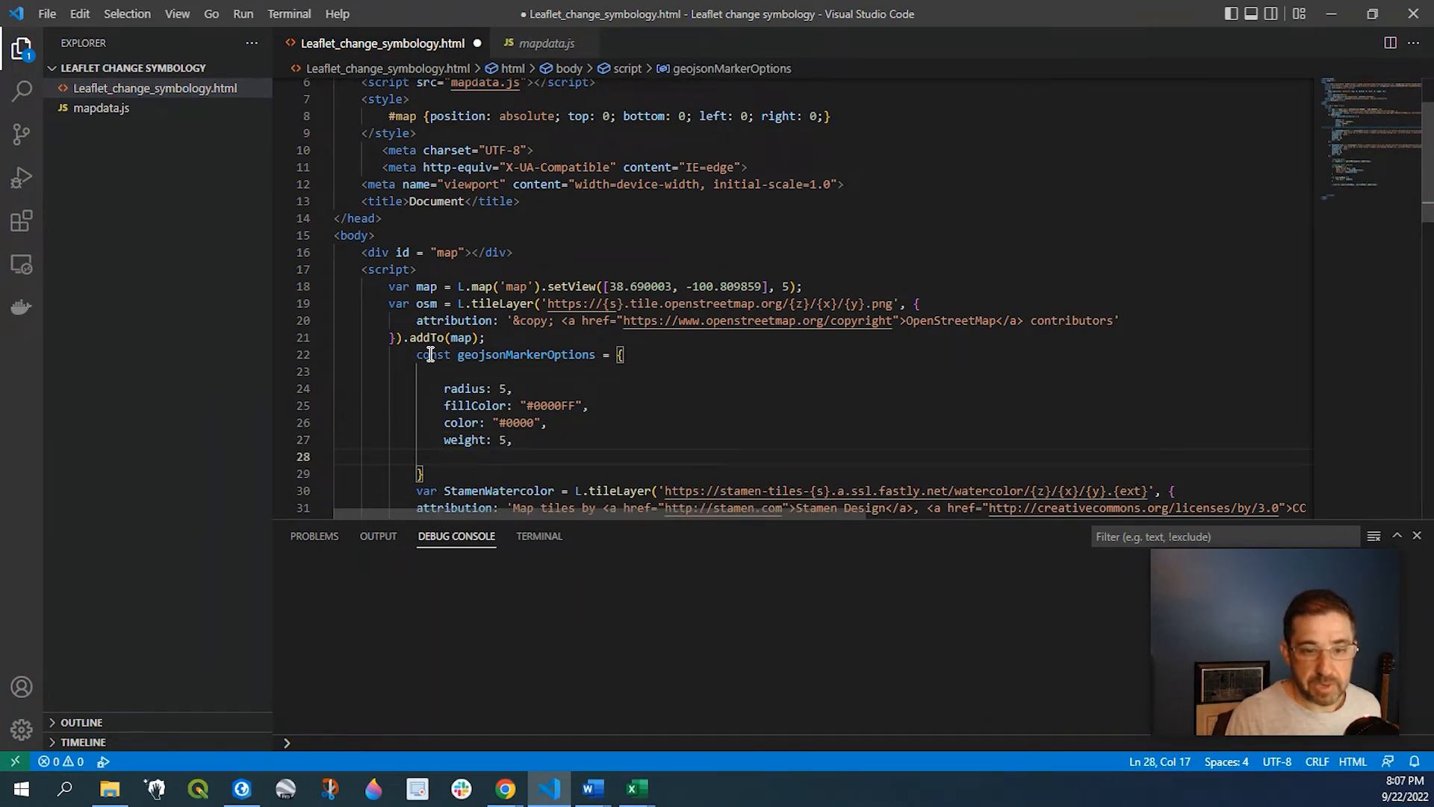
text(opacity:)
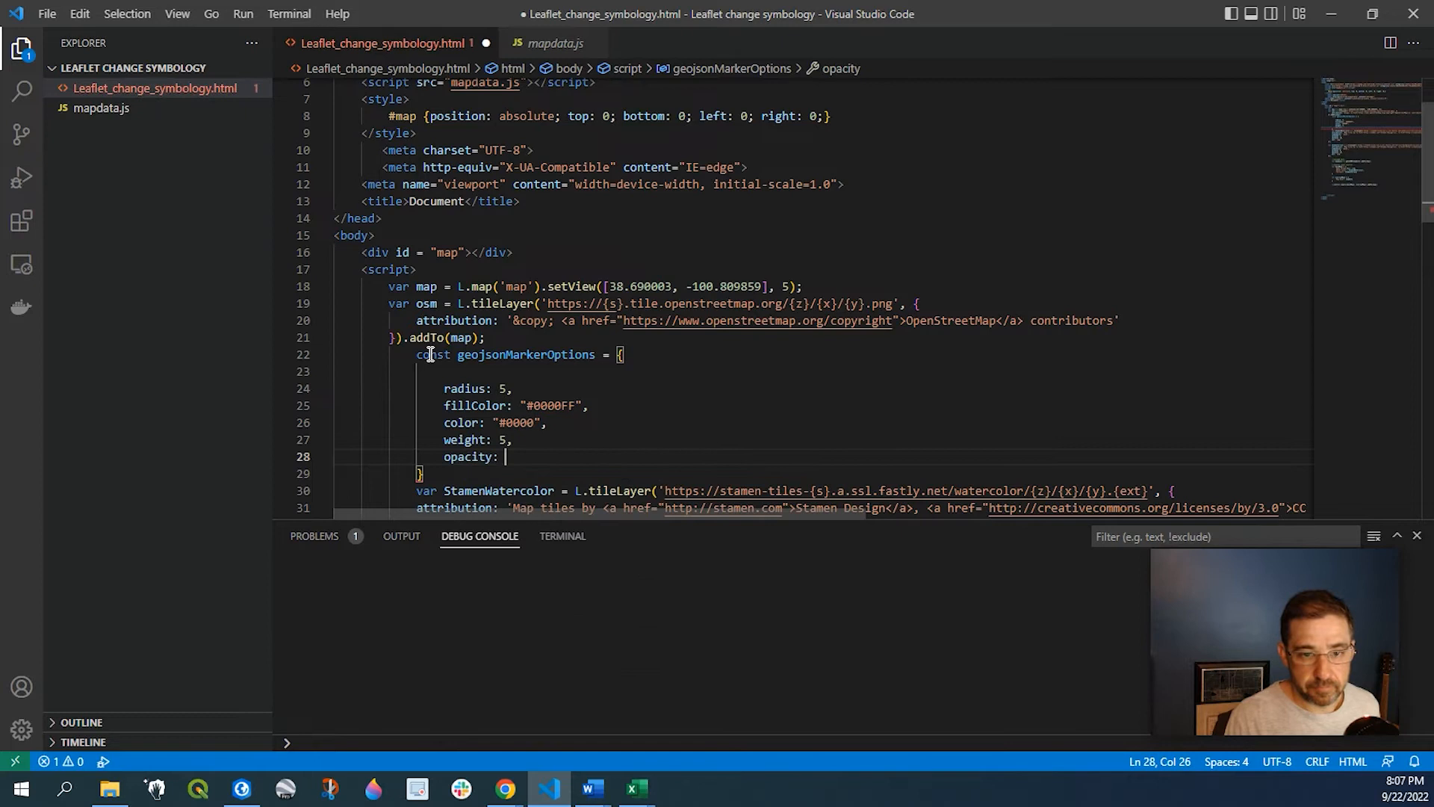
text(1,)
text(fi)
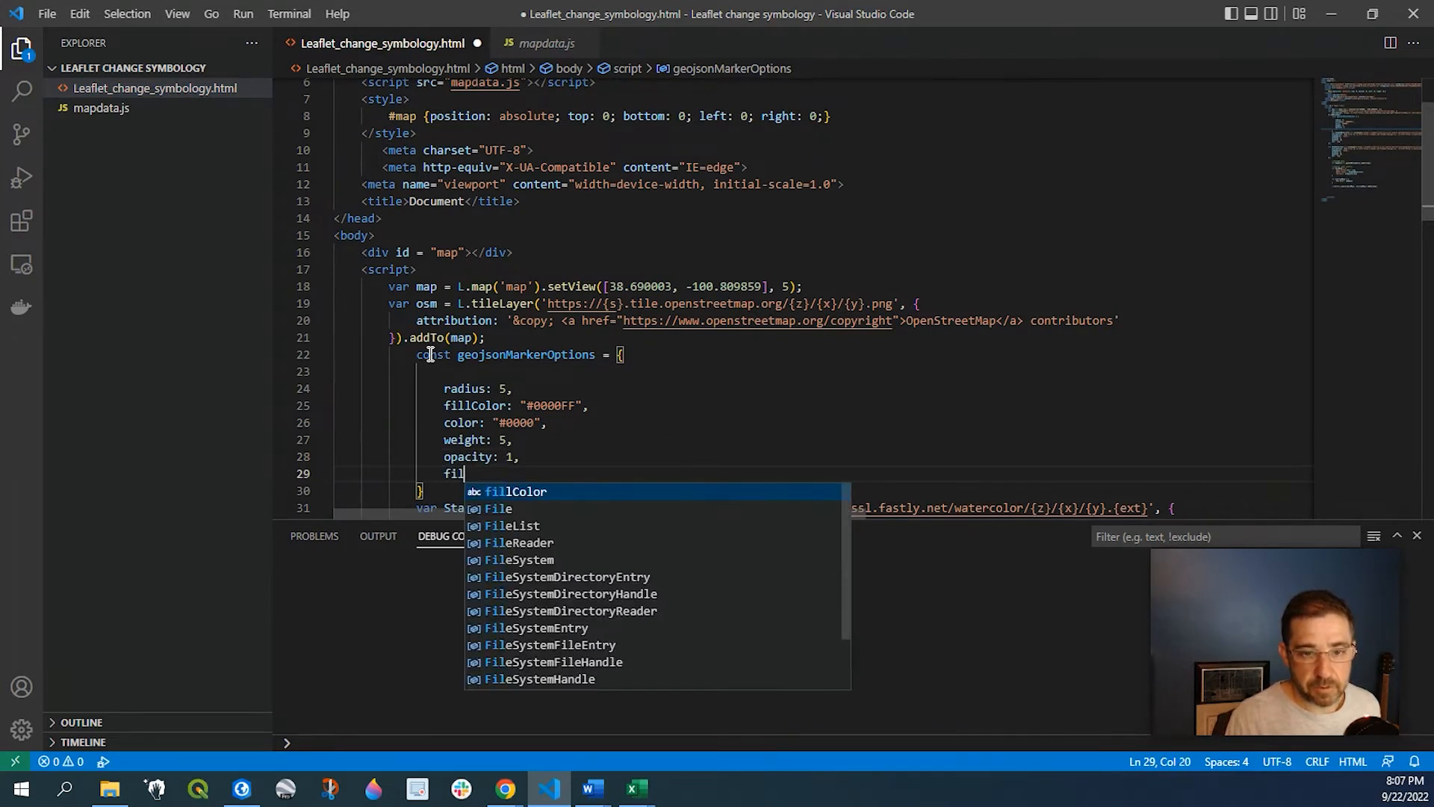
text(lOpacity)
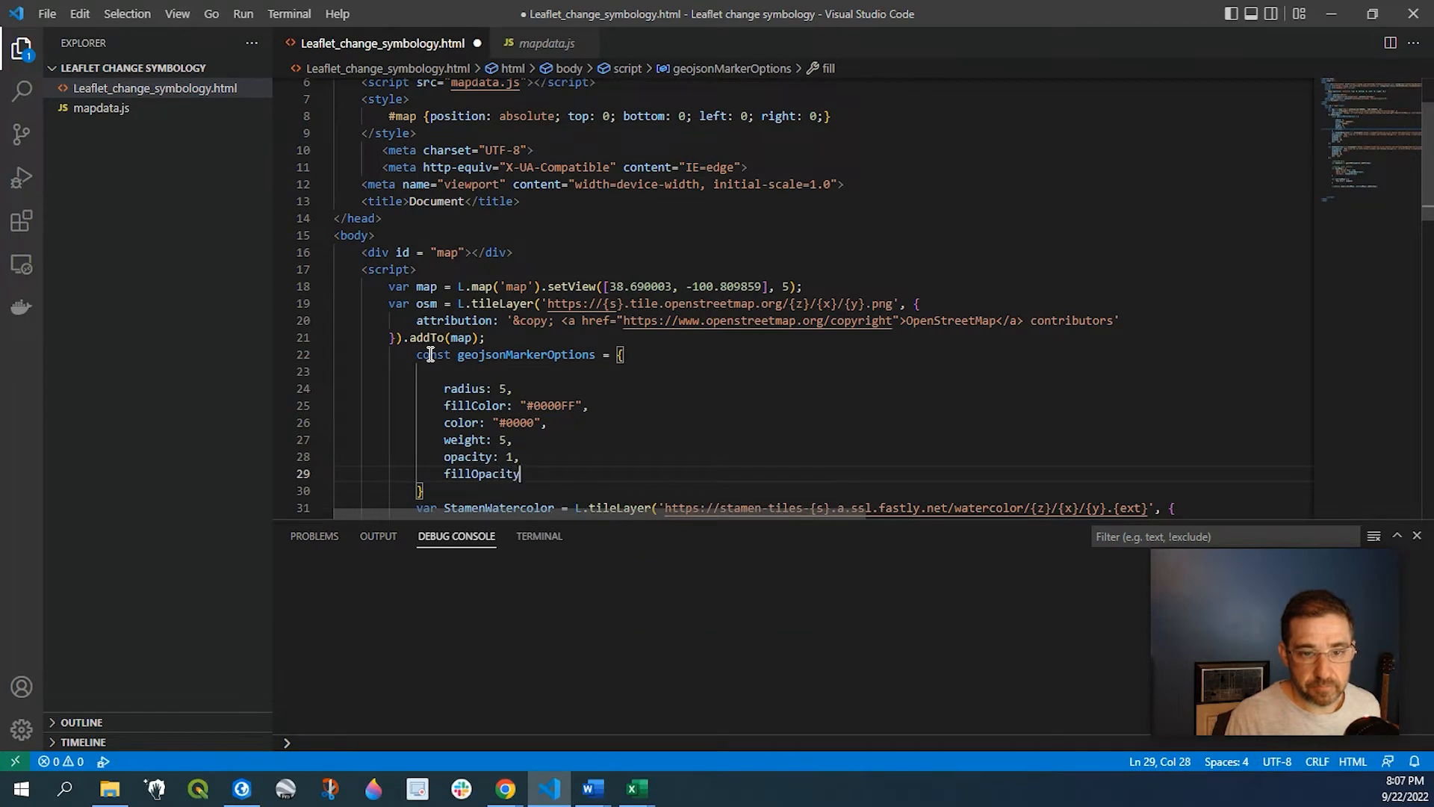
text(: 0)
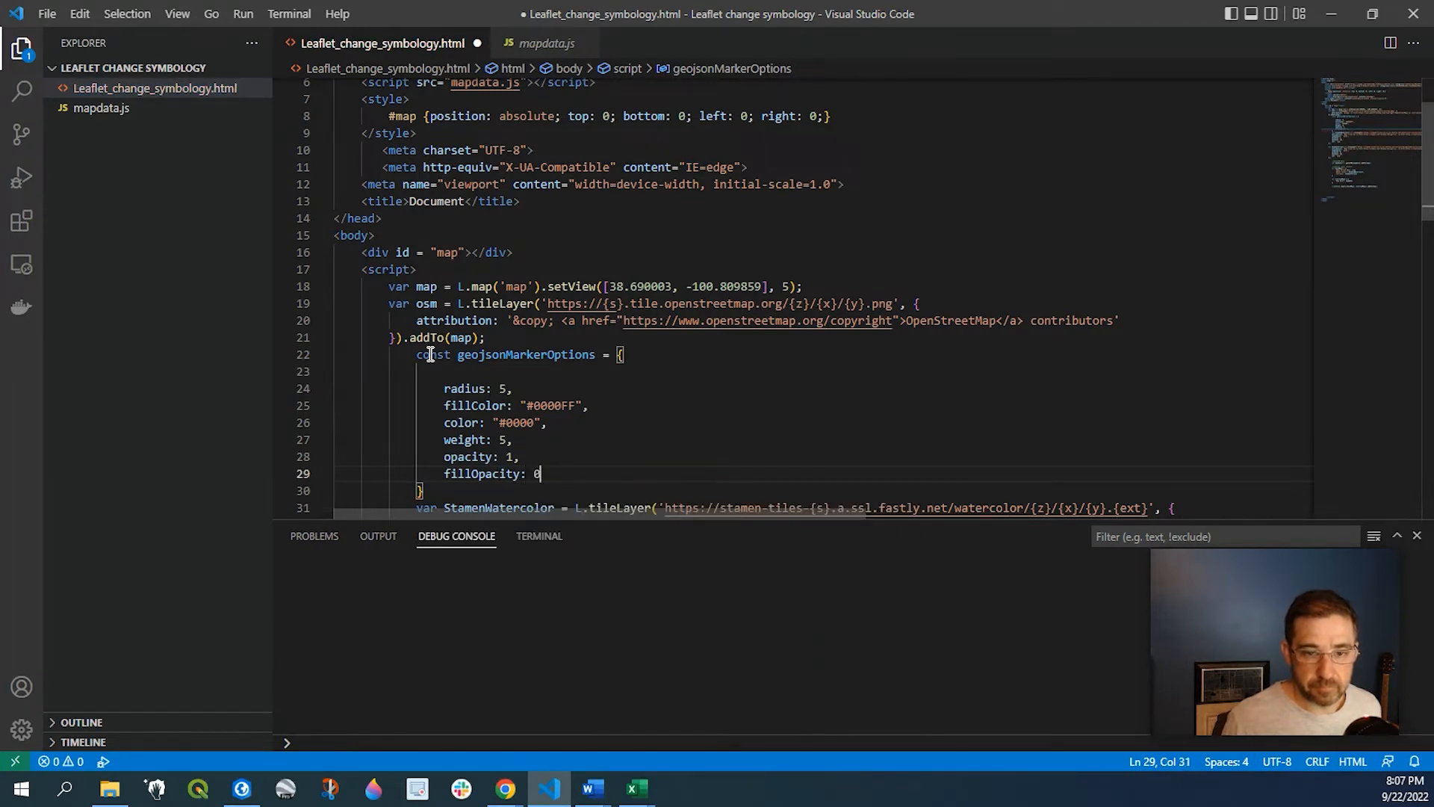
text(.8)
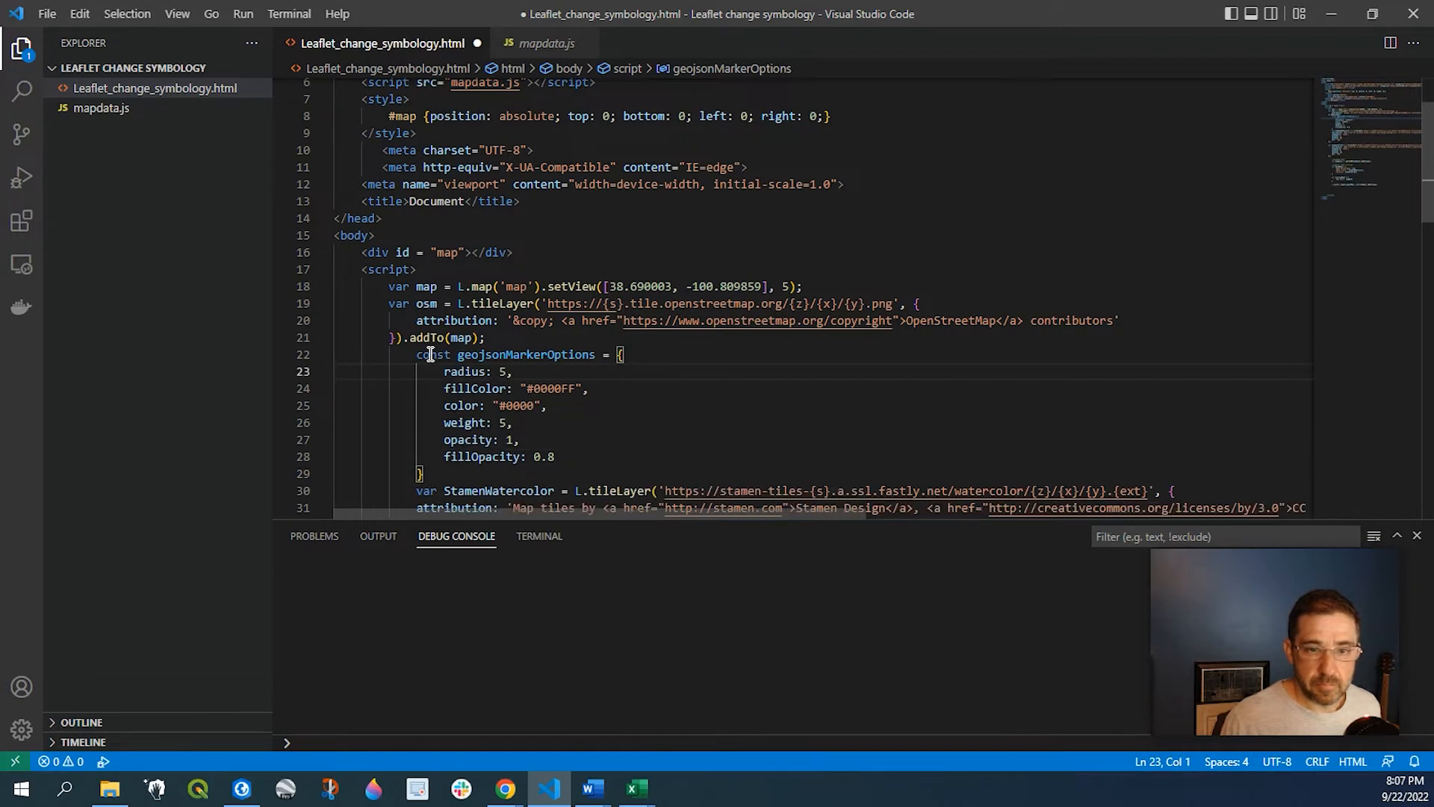
scroll(down, 3)
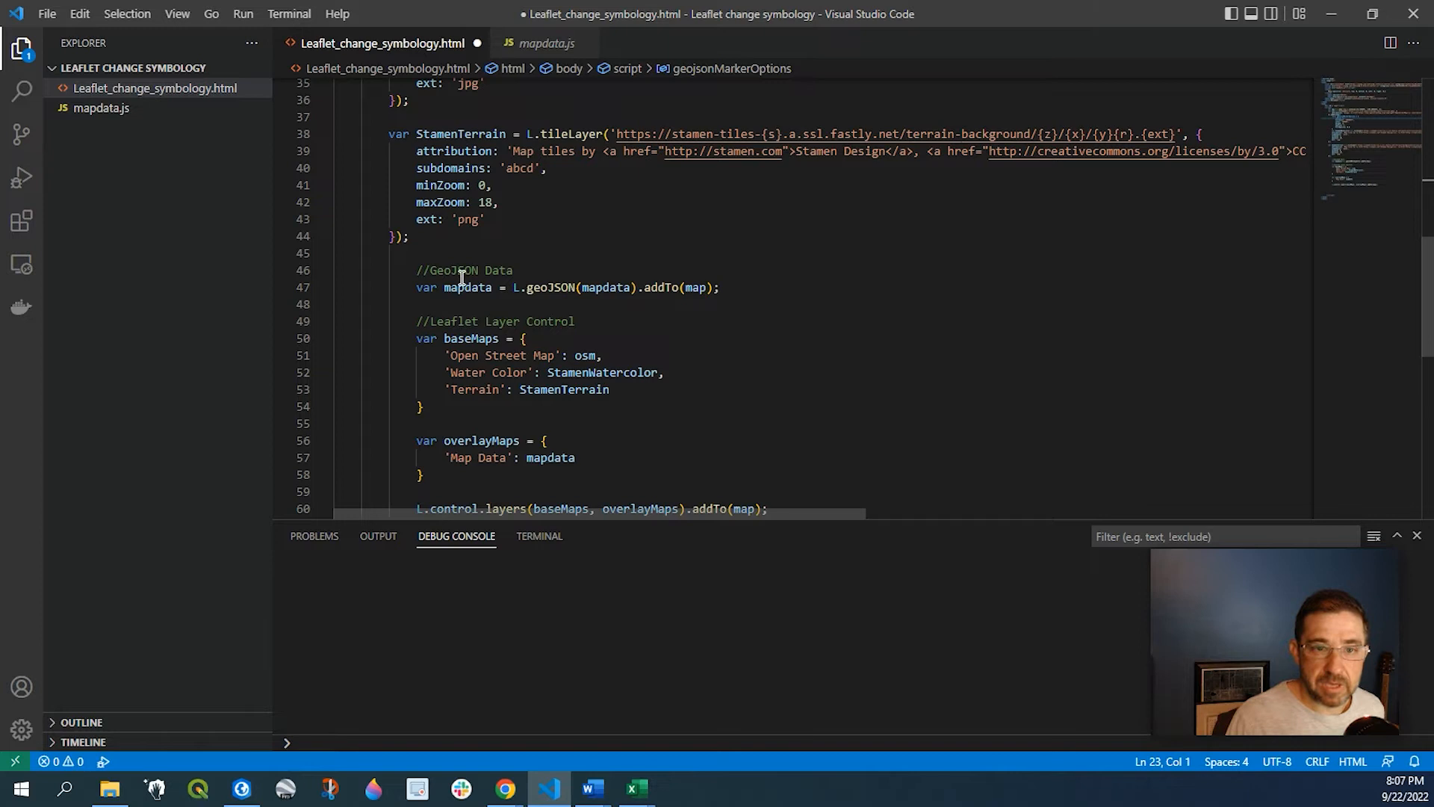
Add a pointToLayer function(feature, latlng) option to the L.geoJSON(mapdata) call.
double_click(468, 287)
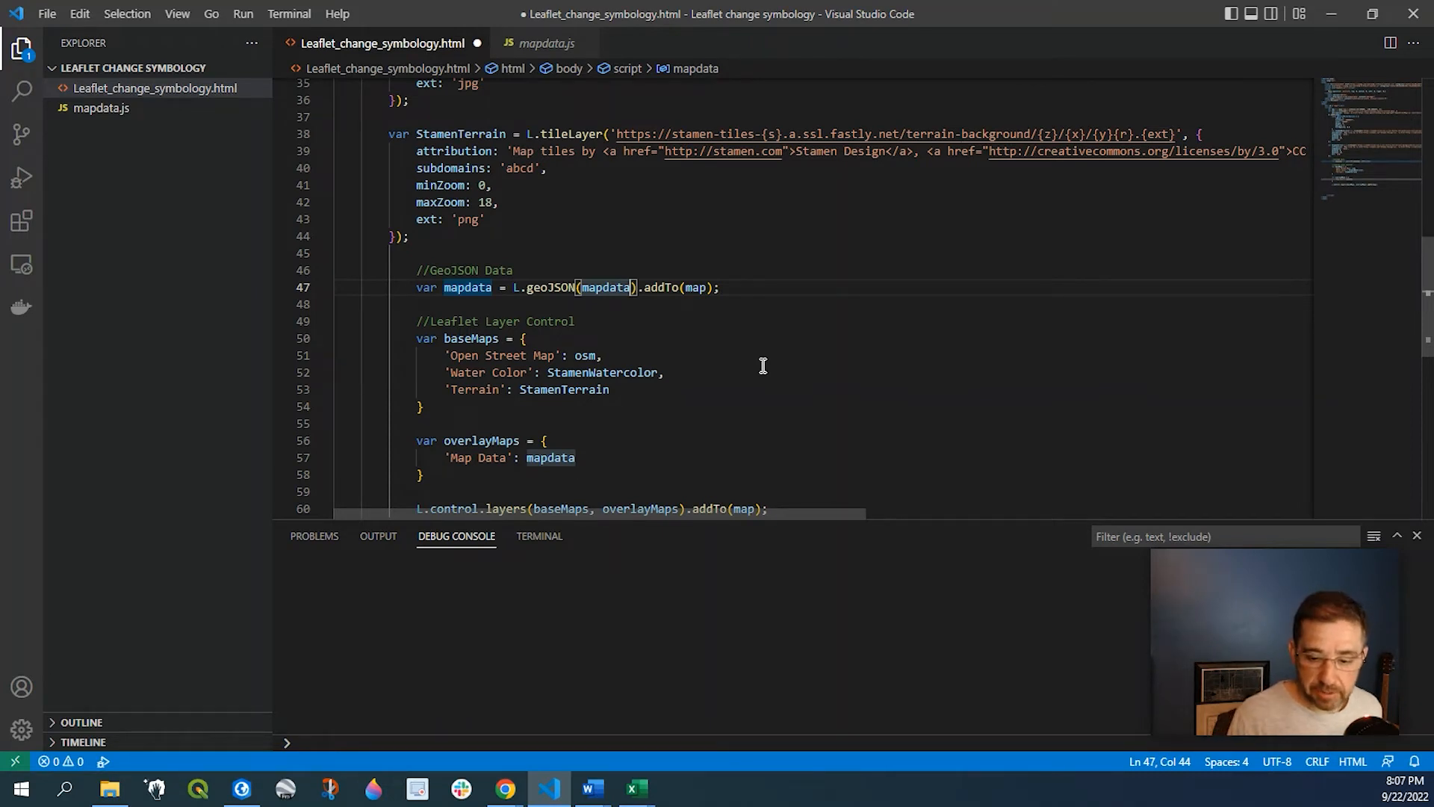
text(, {)
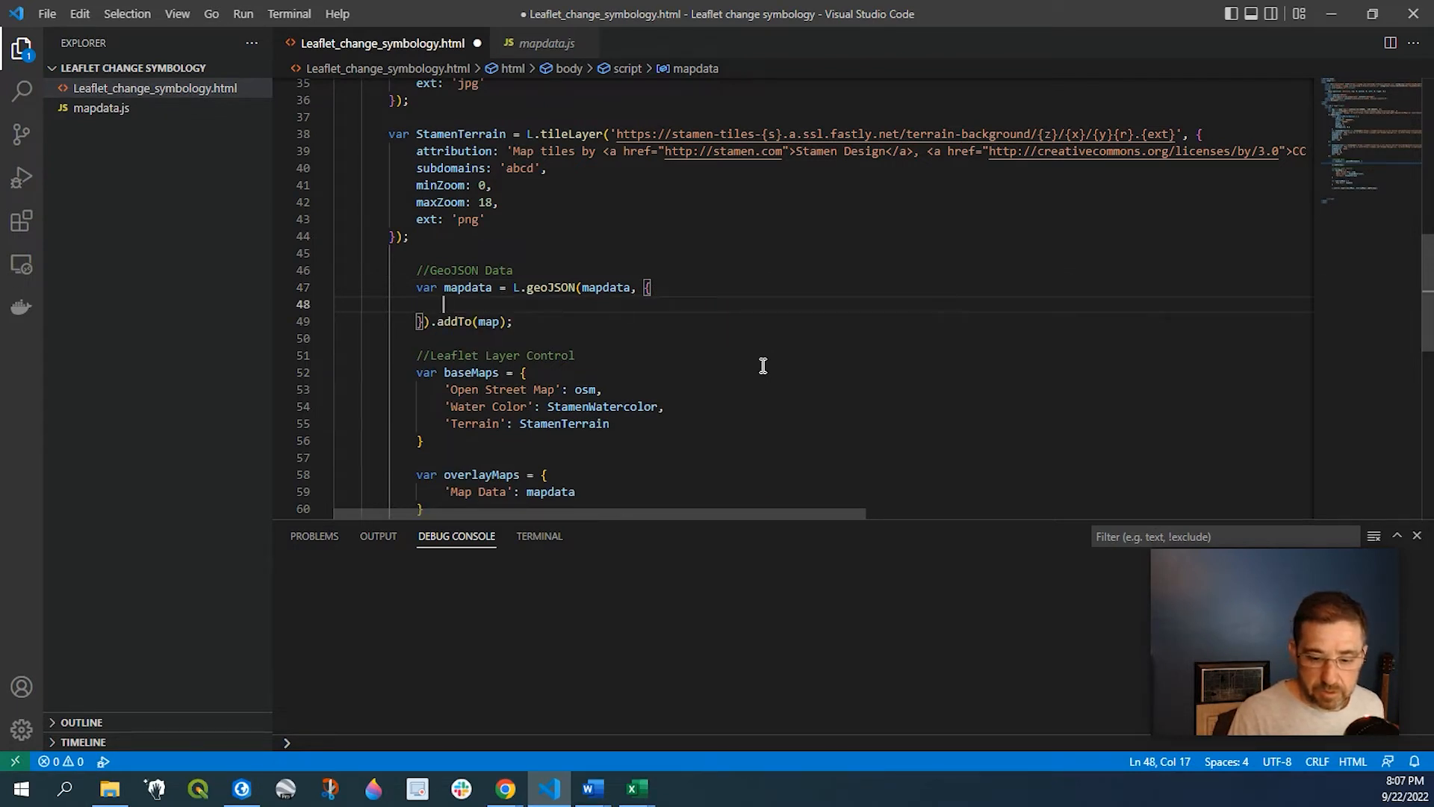
text(point)
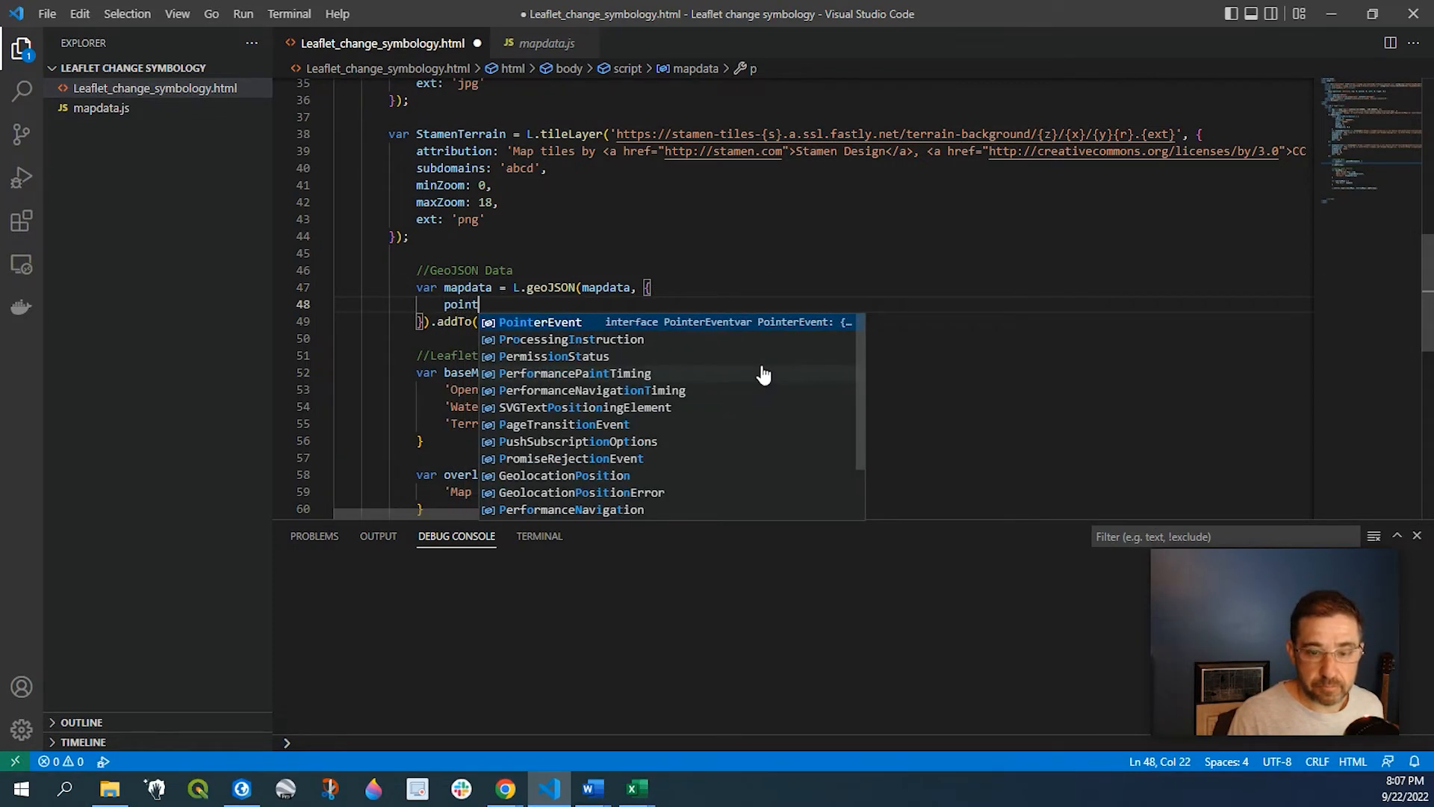
text(ToL)
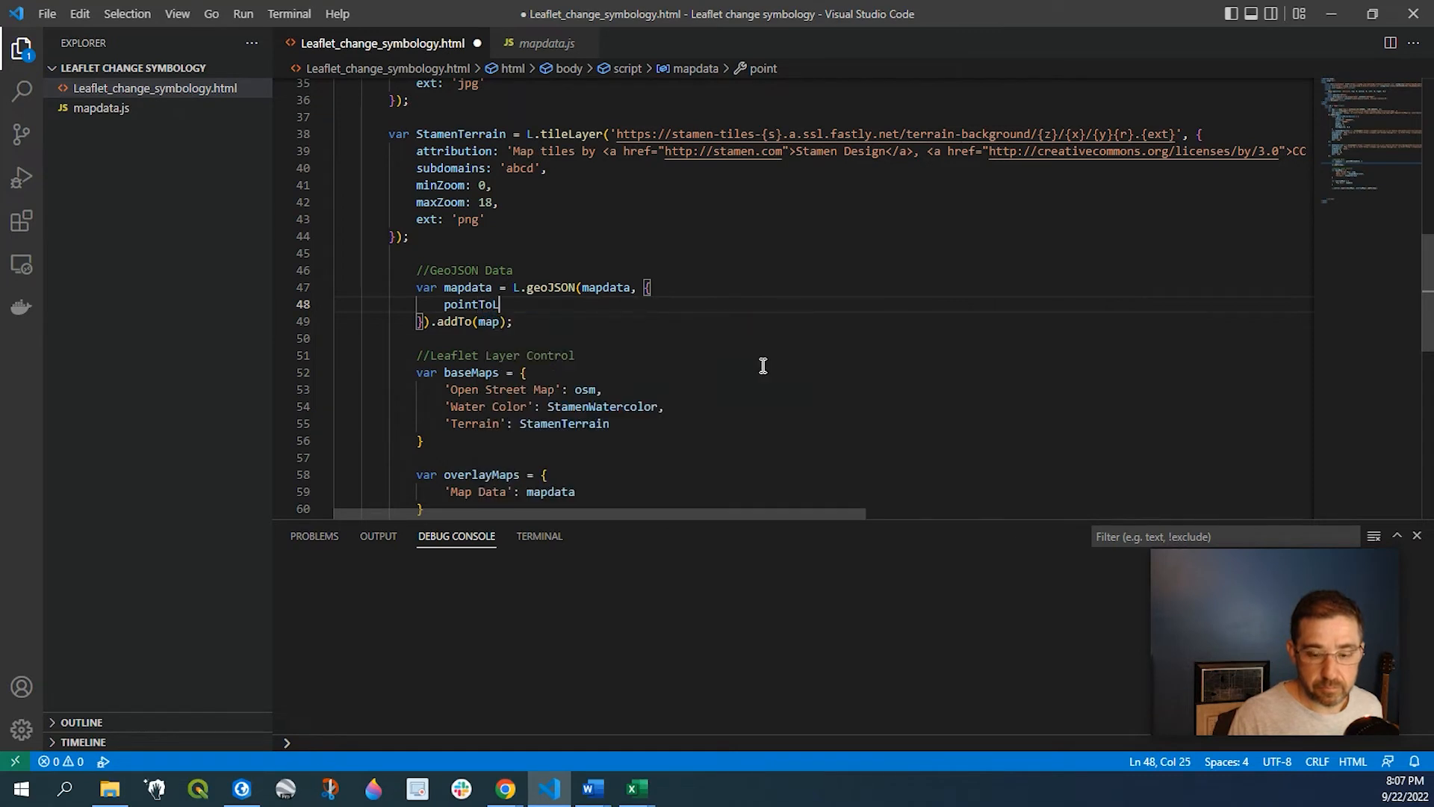
text(ayer:)
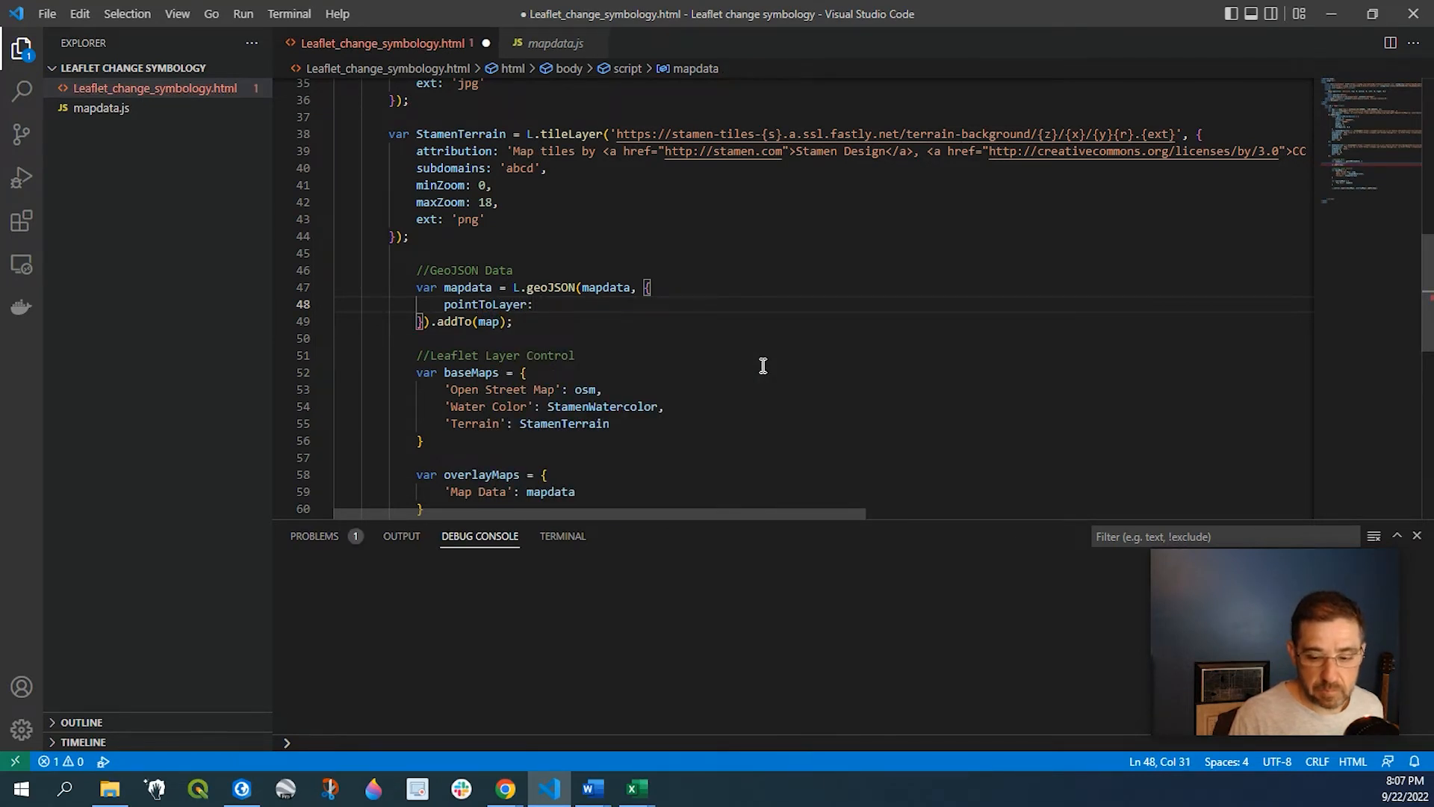
text(function)
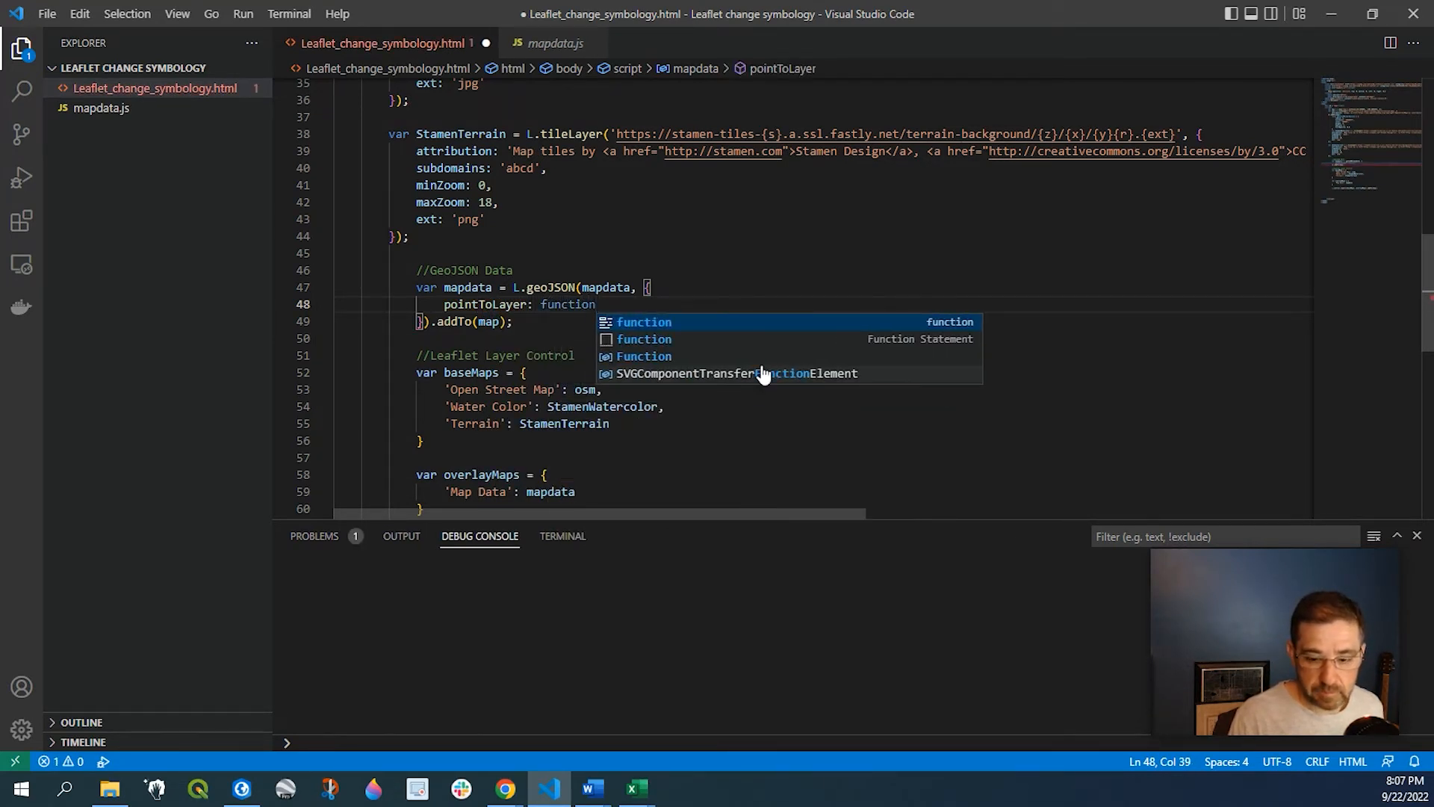
text((f)
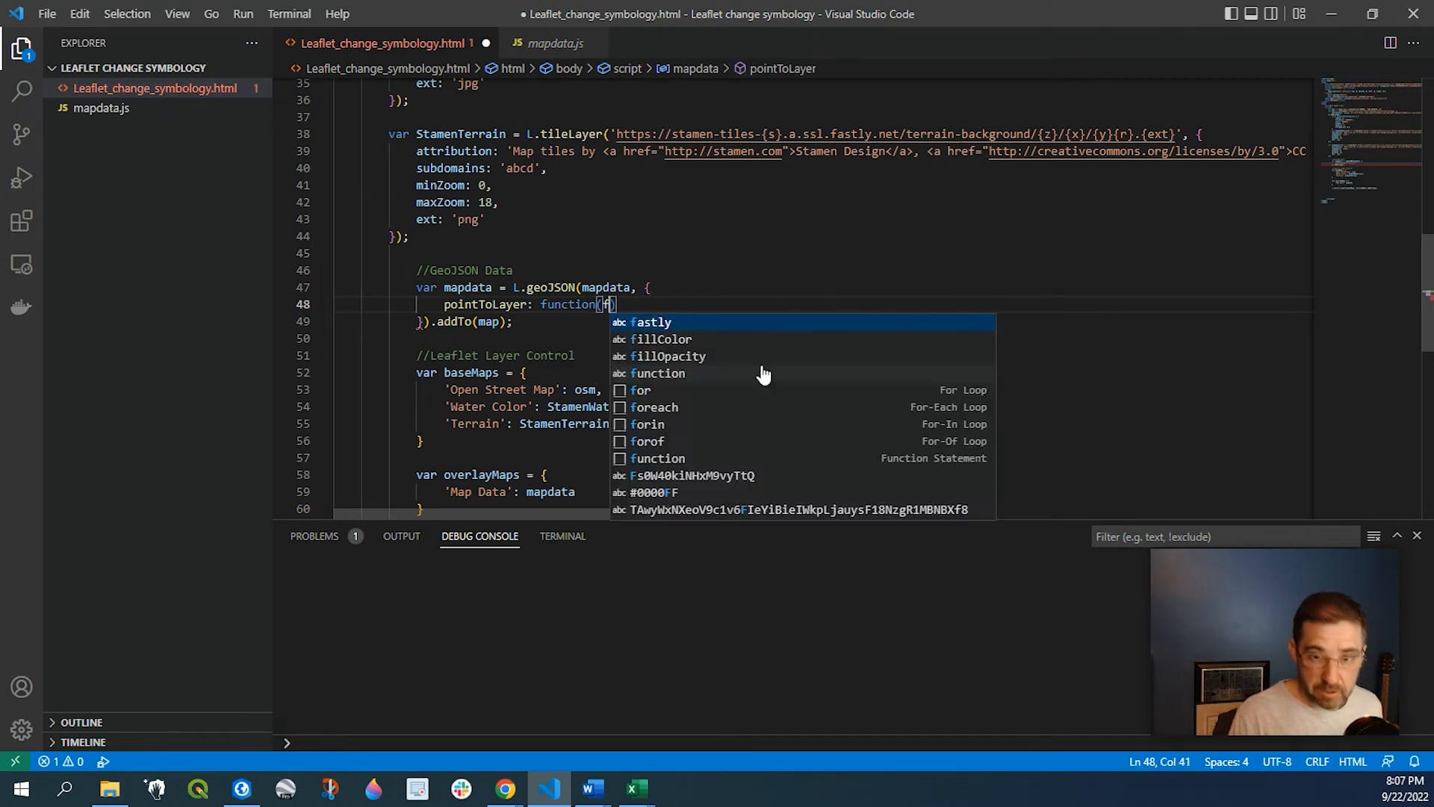
text(eature,)
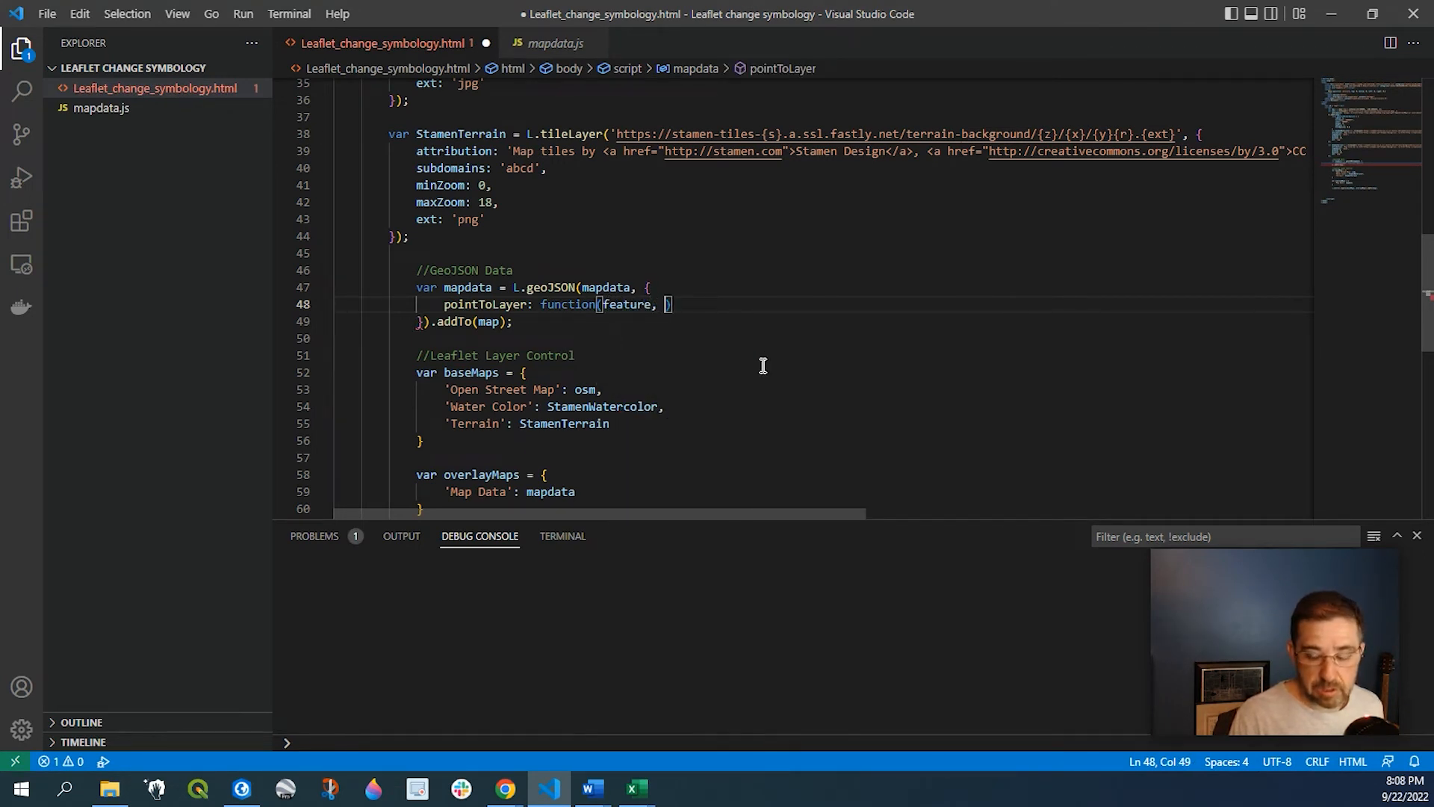
text(latlong)
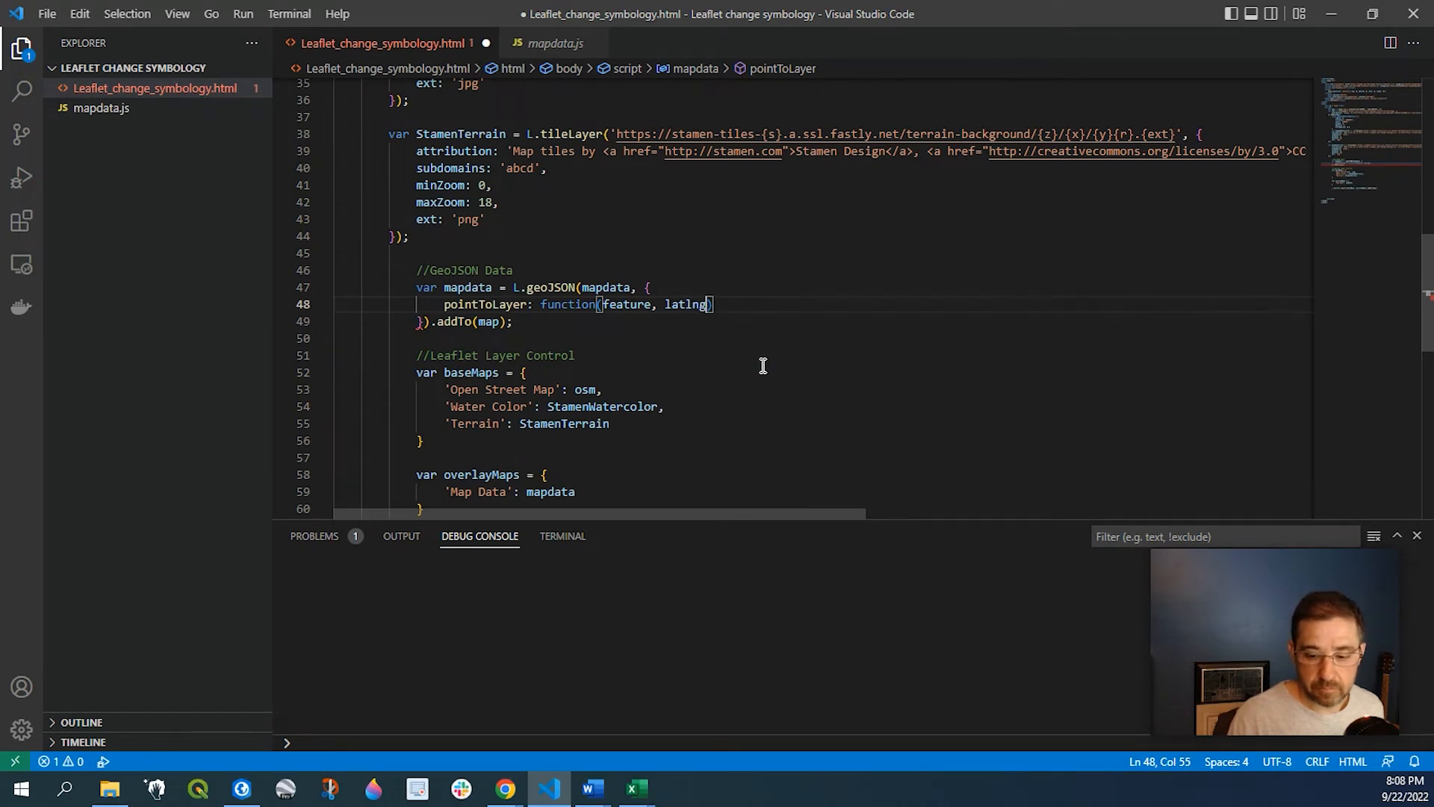
text({})
text(r)
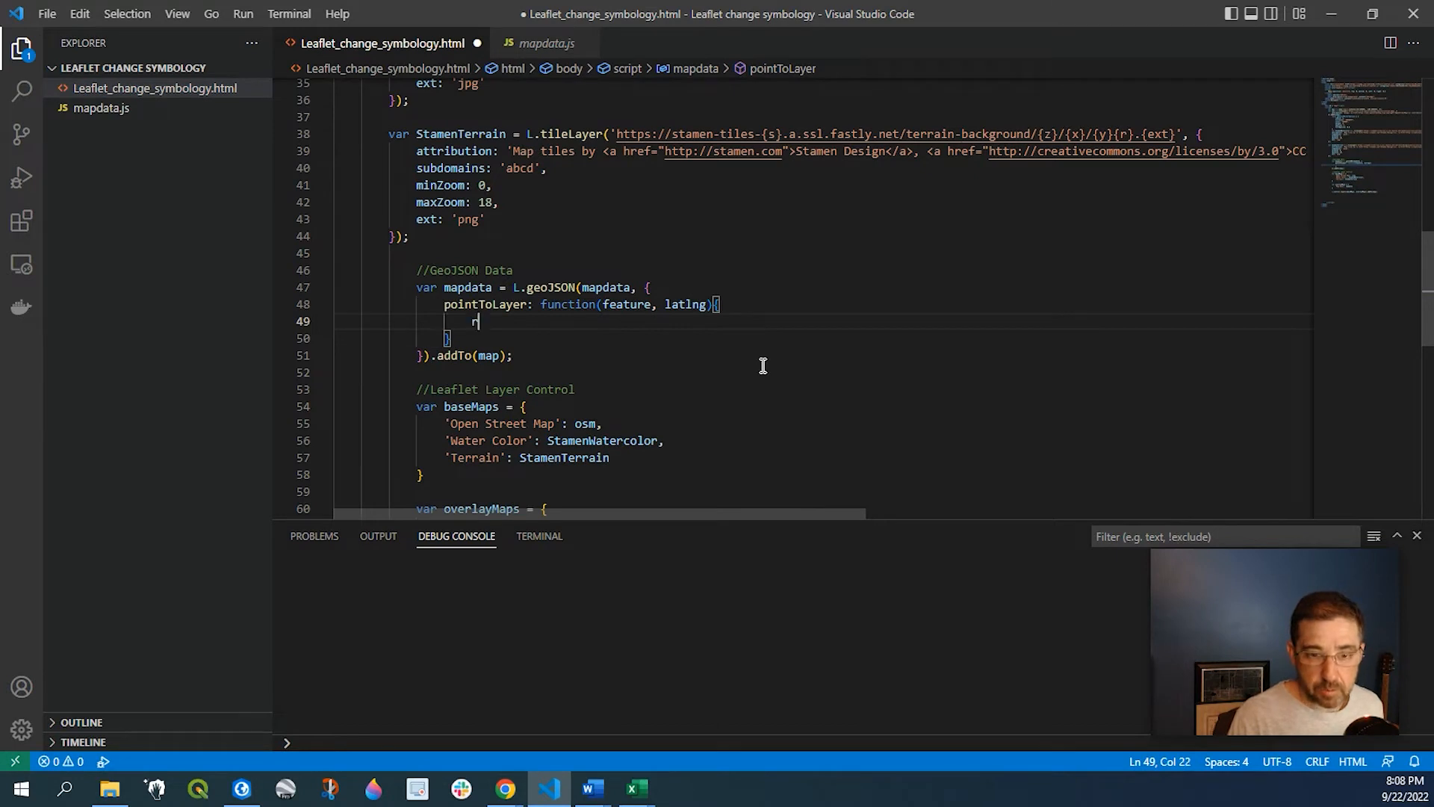
Make pointToLayer return L.circleMarker(latlng, geojsonMarkerOptions).
text(eturn)
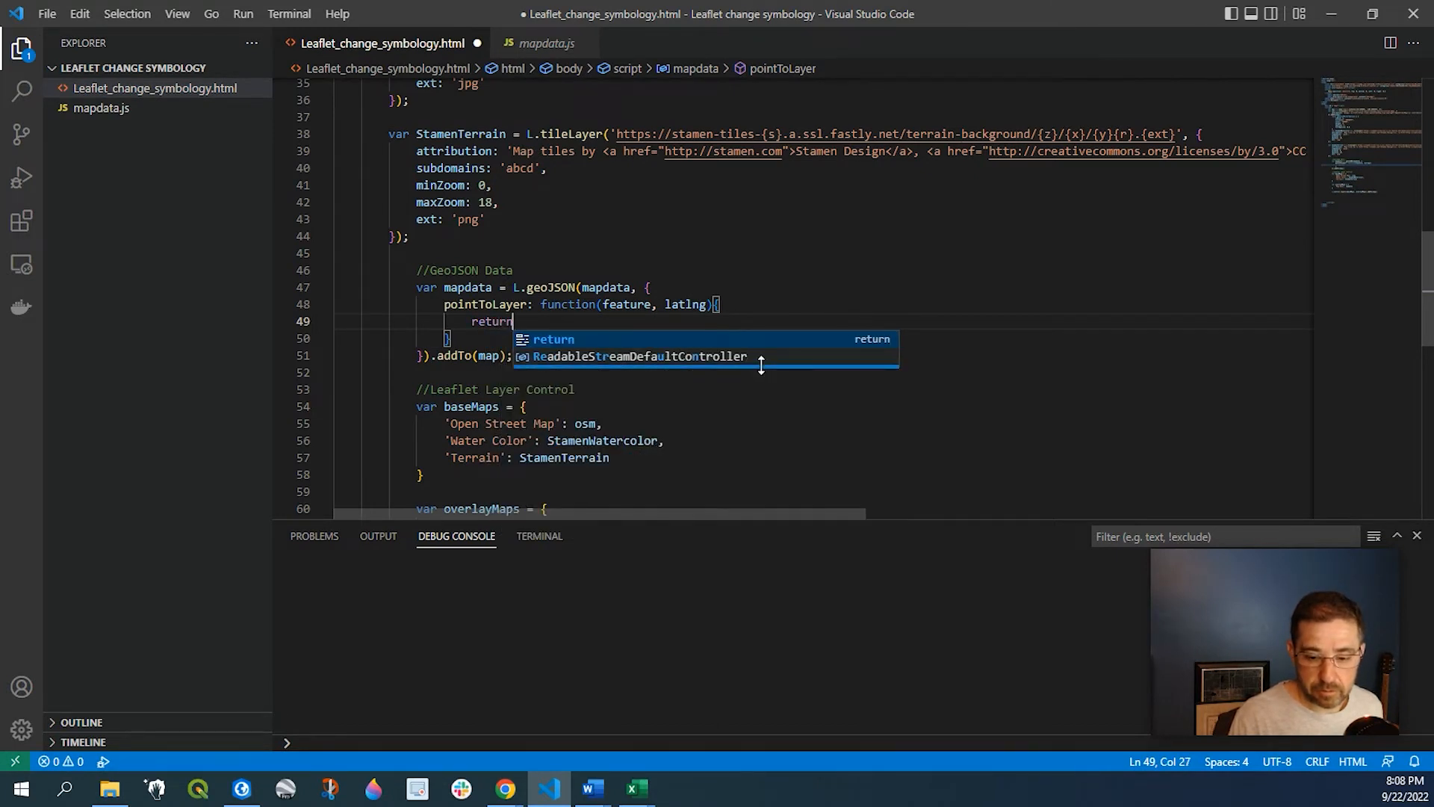
text(L.)
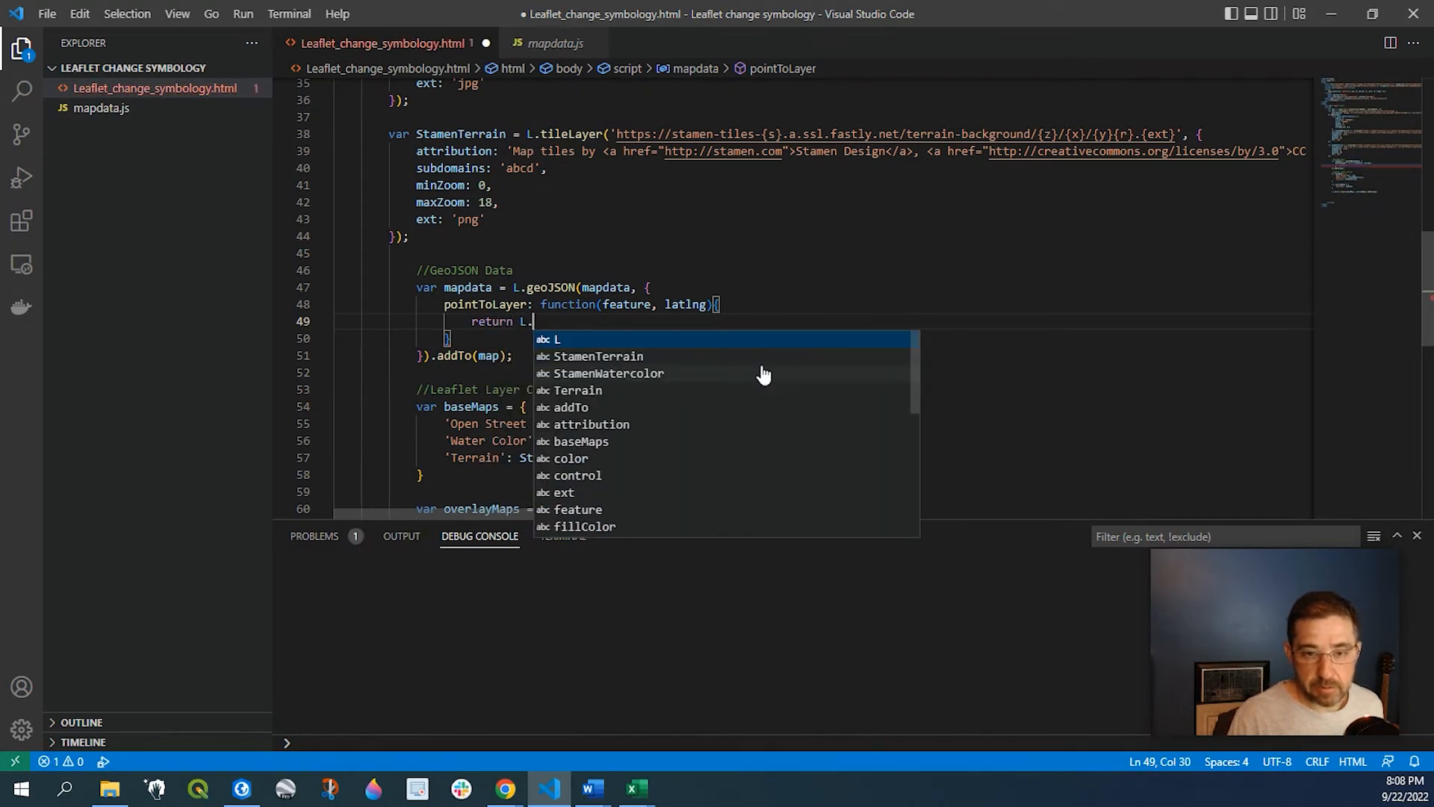
text(circl)
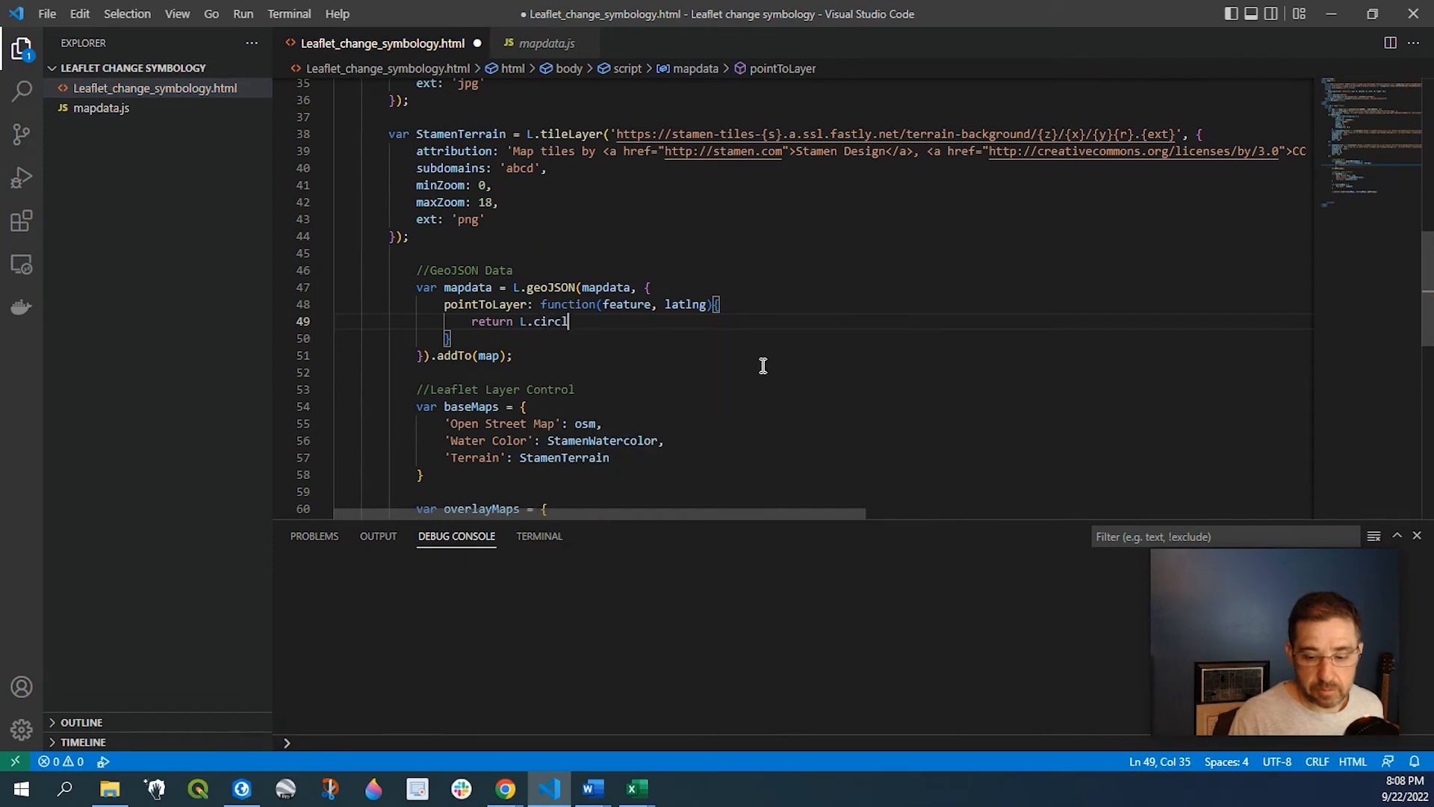
text(eMarker)
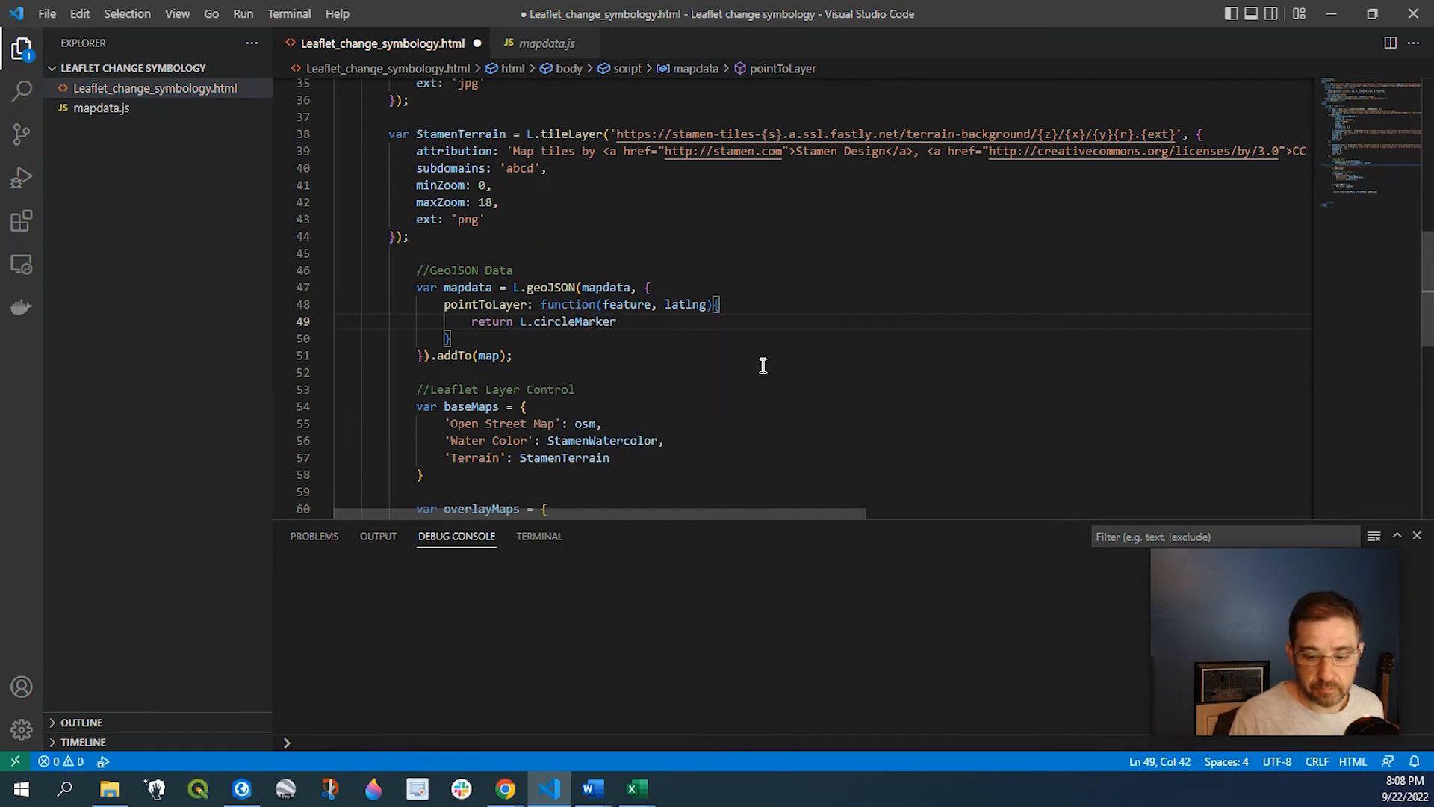
text((latlng)
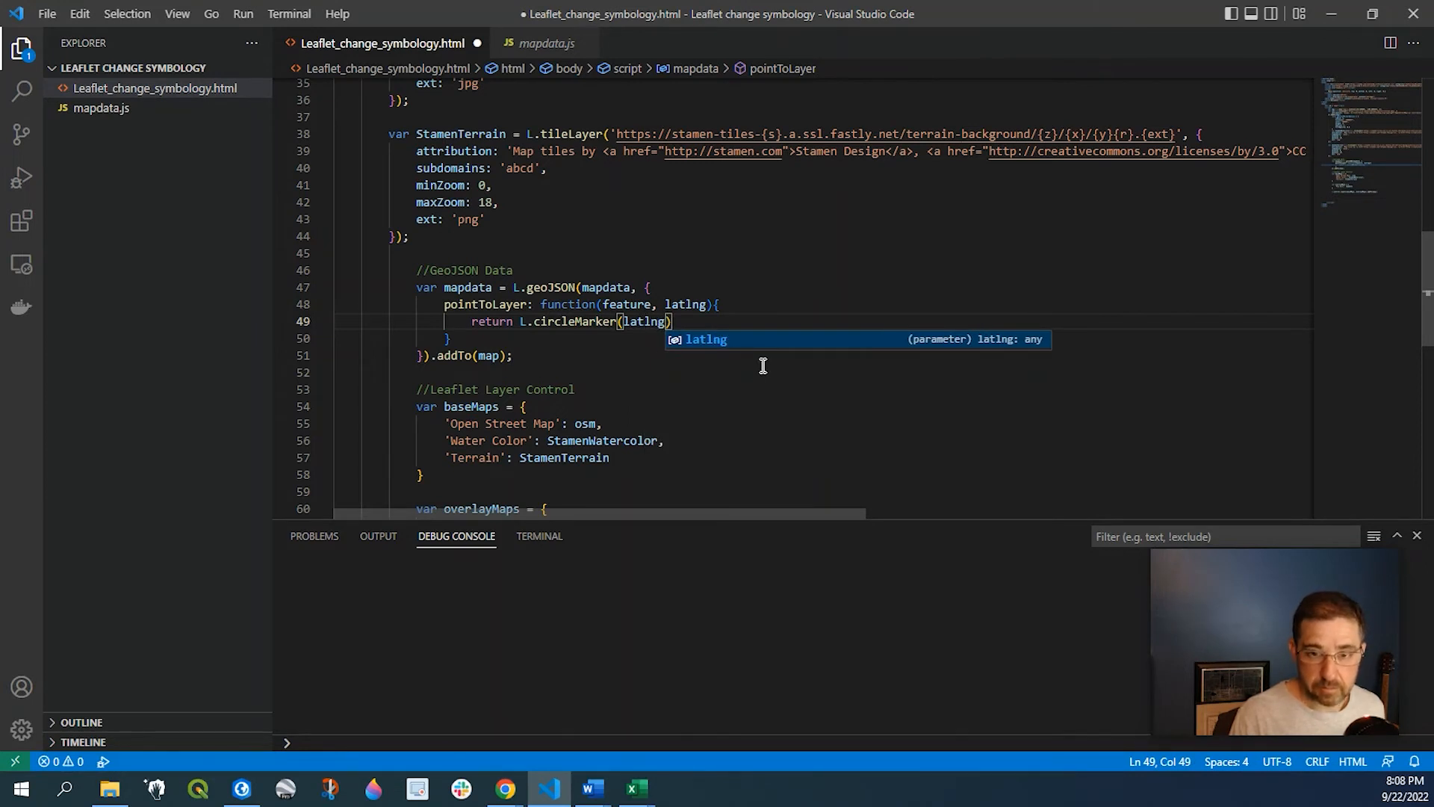
text(,)
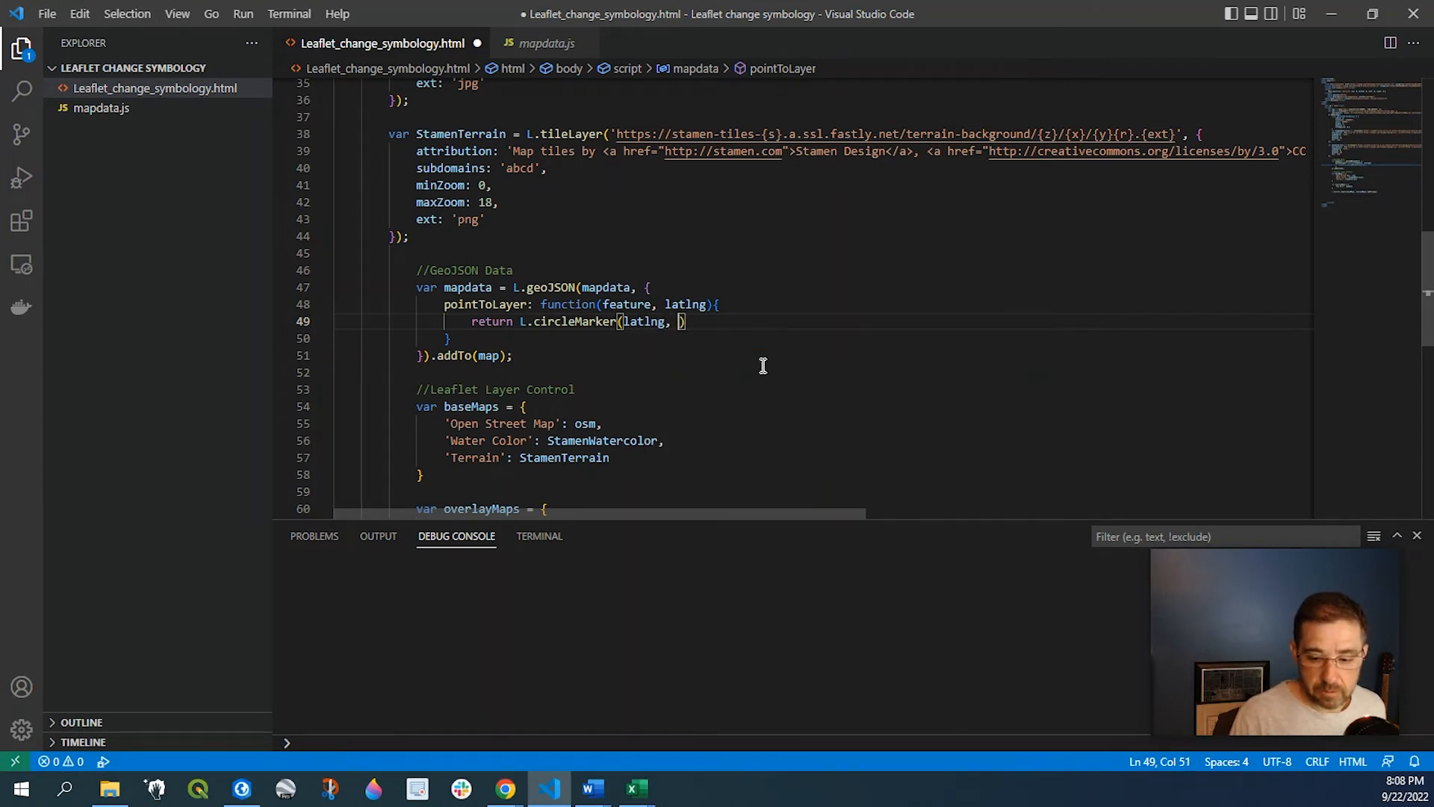
text(geojsonMarkerOptions)
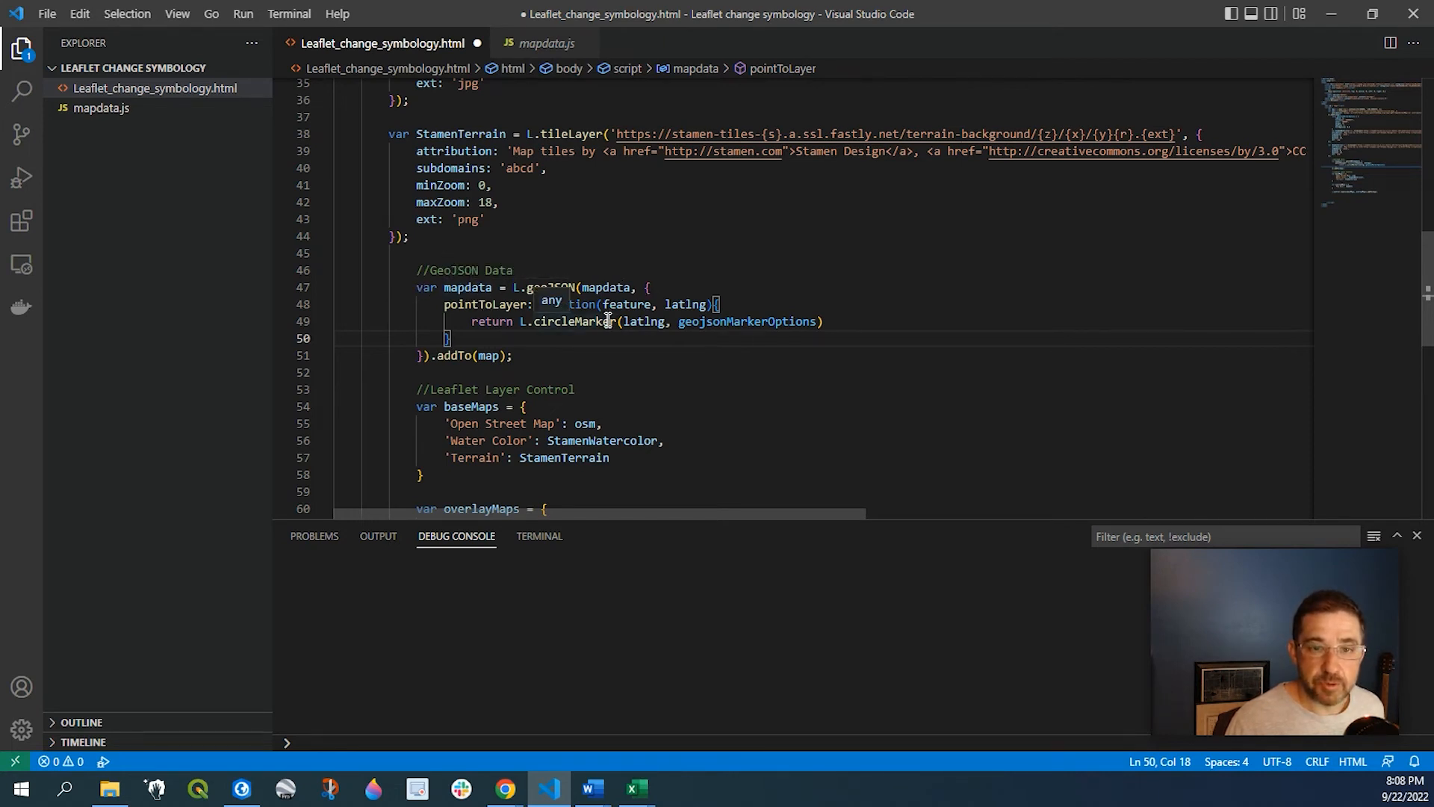
scroll(down, 3)
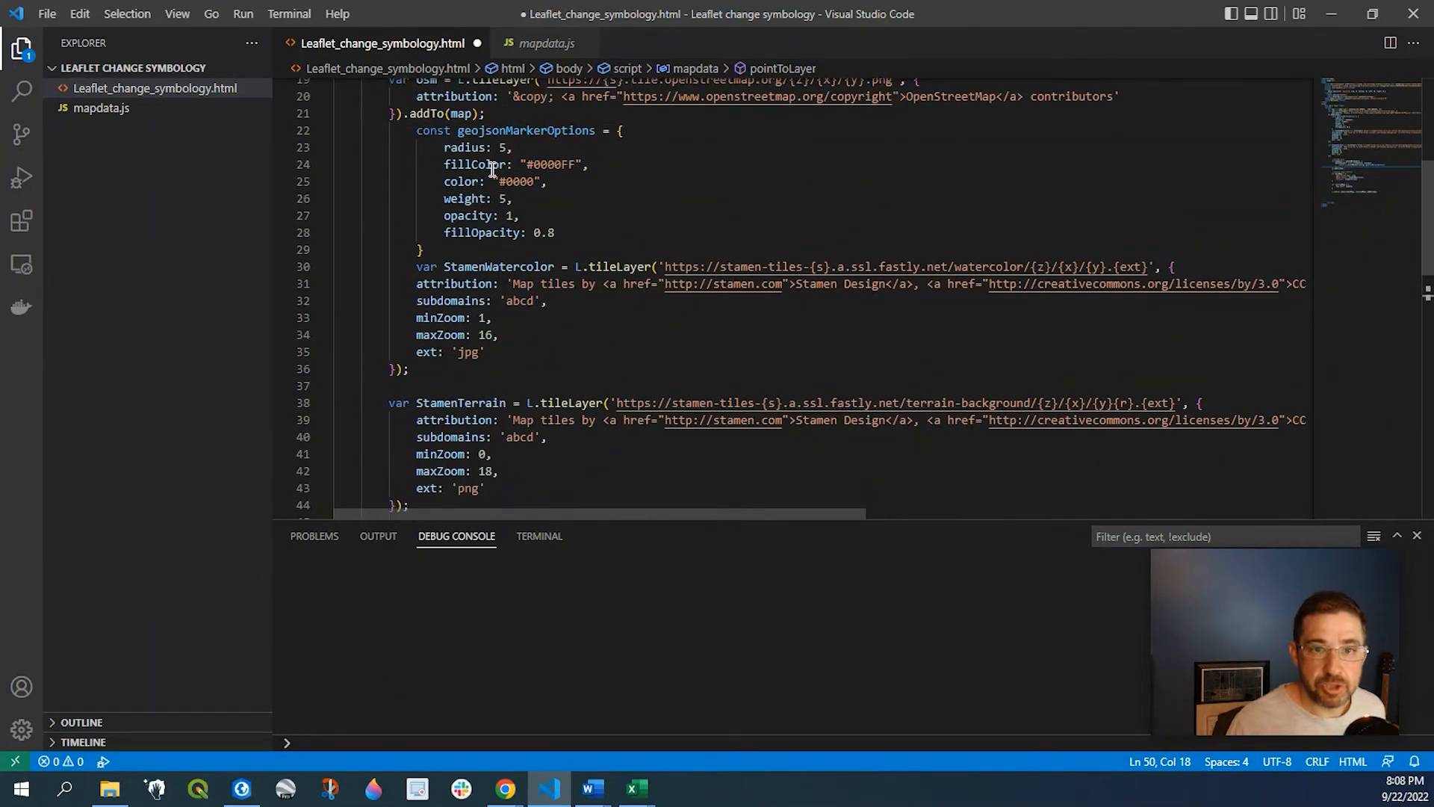
drag(443, 147, 486, 181)
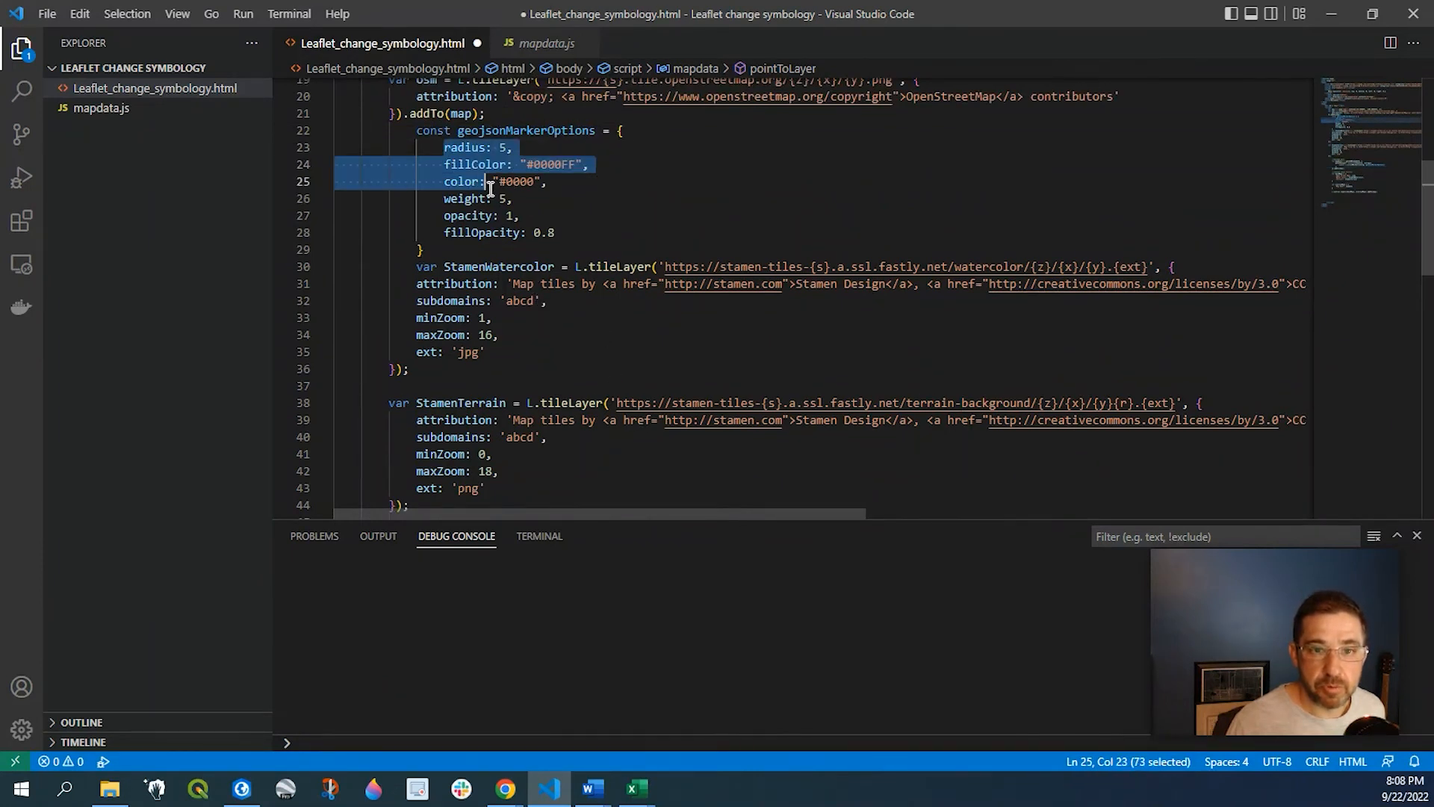
drag(489, 181, 545, 232)
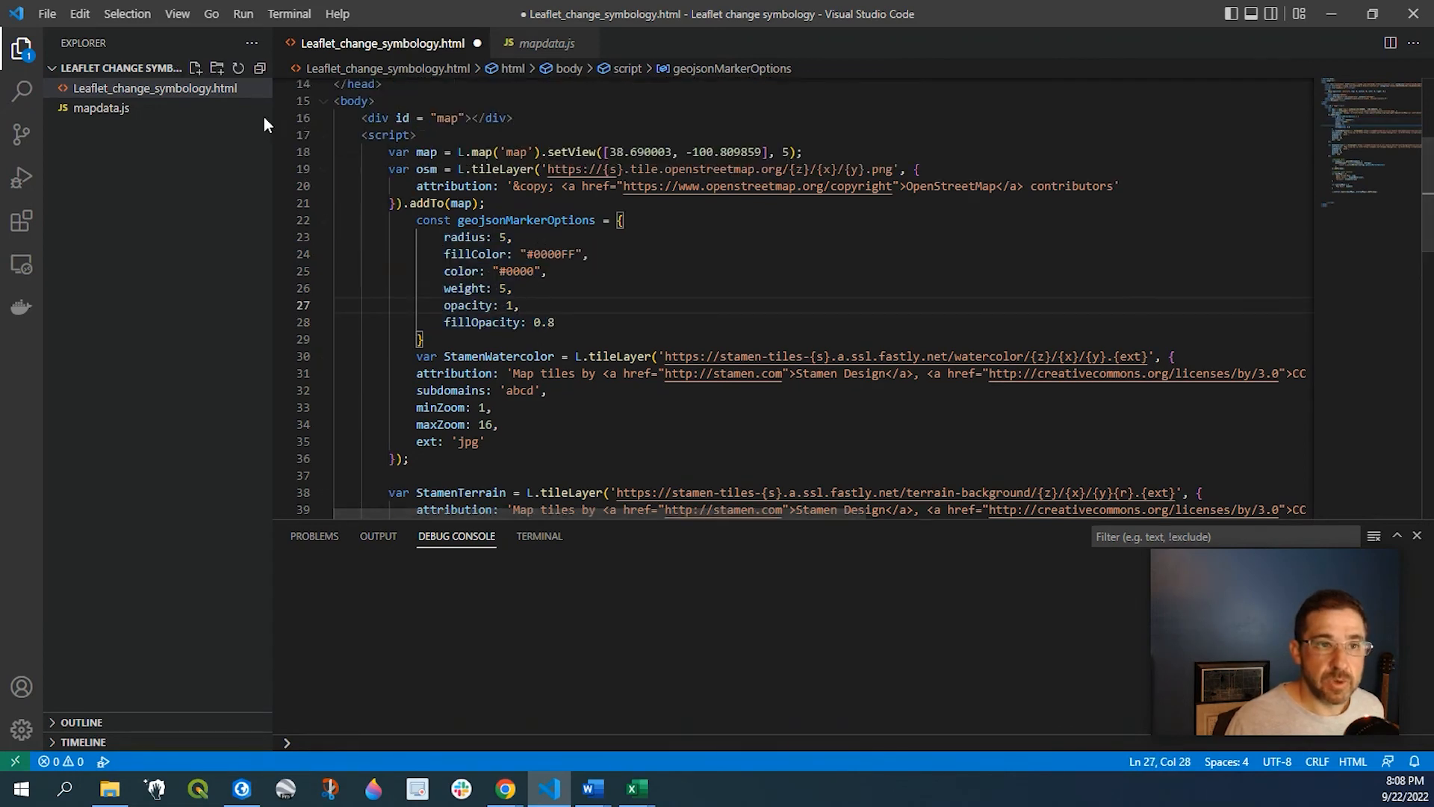
Bring up the Leaflet_change_symbology.html page in Chrome to see the blue circle markers.
click(243, 12)
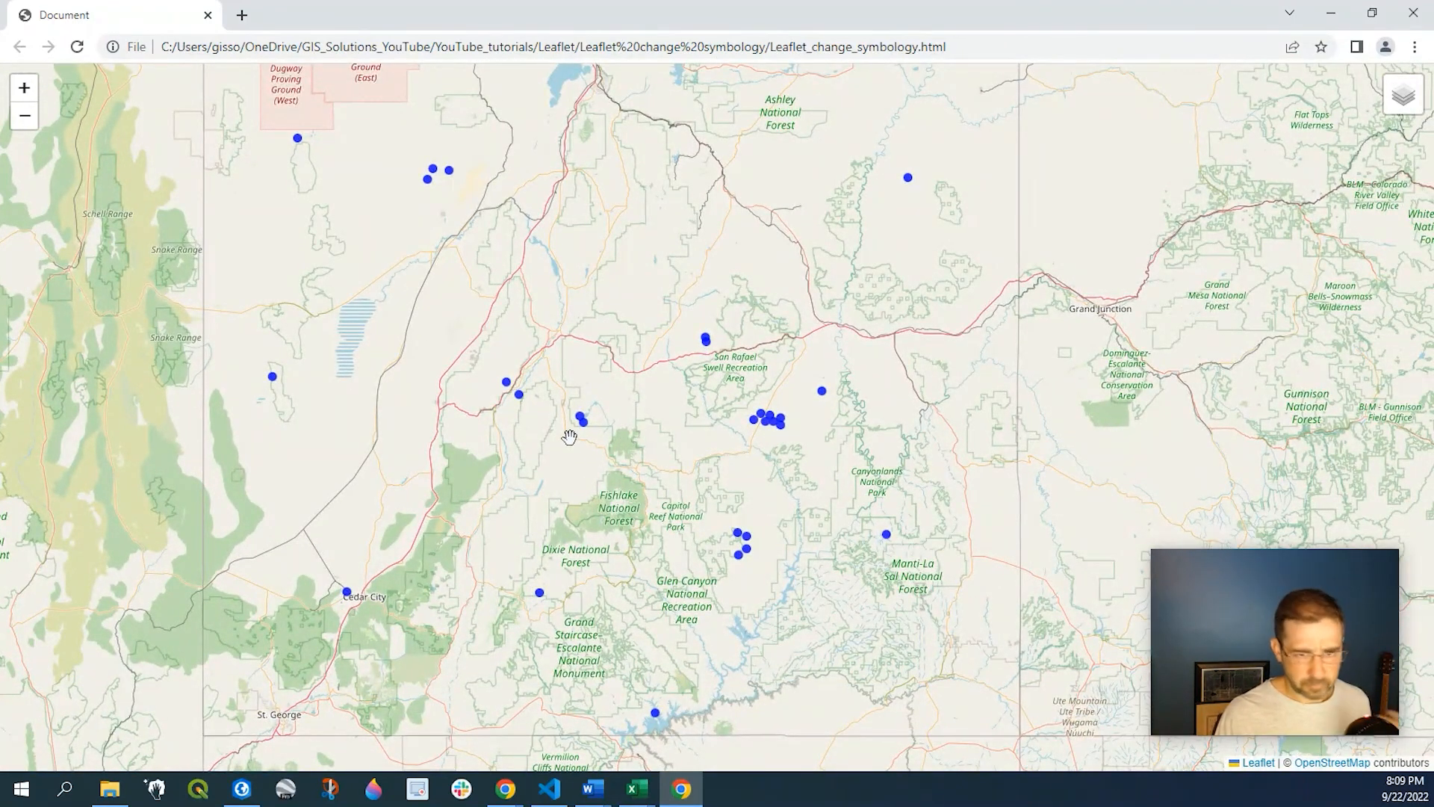
mouse_move(591, 432)
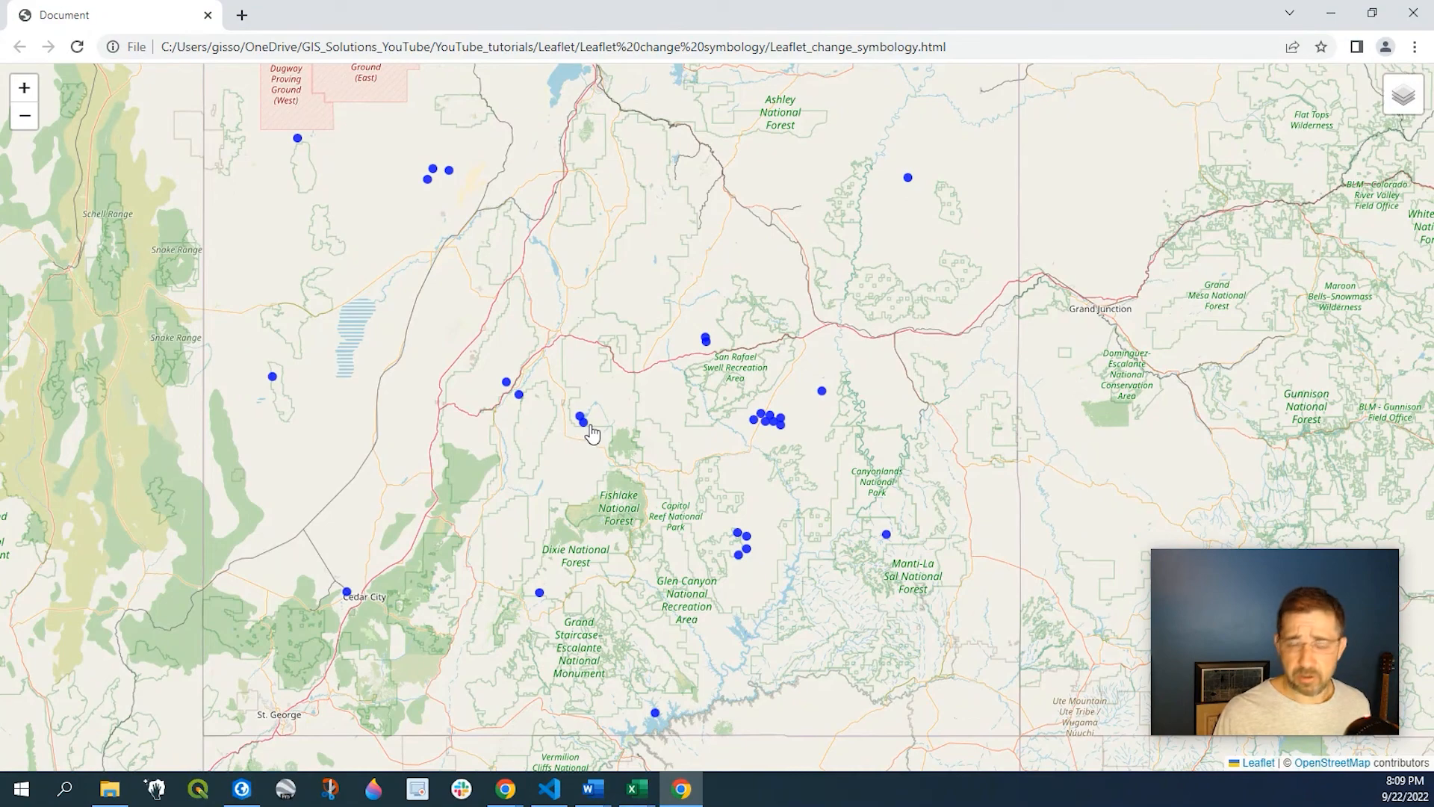